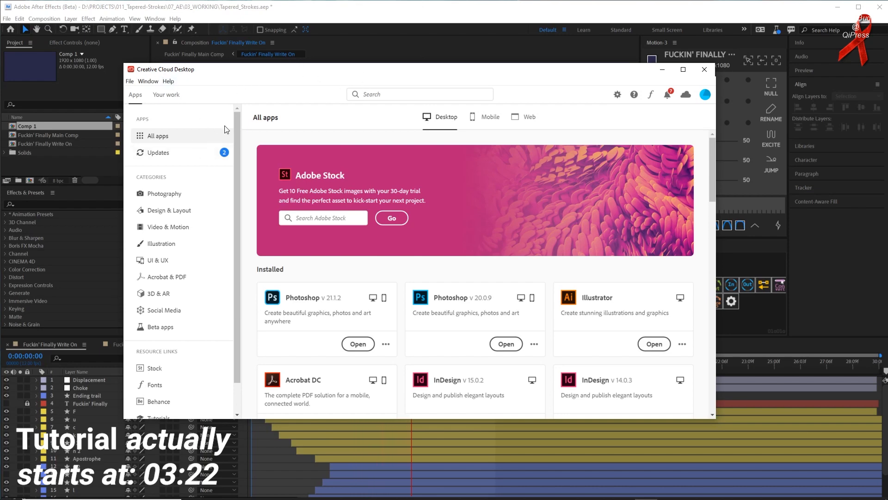
- Show the Beta apps category and scroll through the Desktop apps list to After Effects (Beta)
left_click(160, 326)
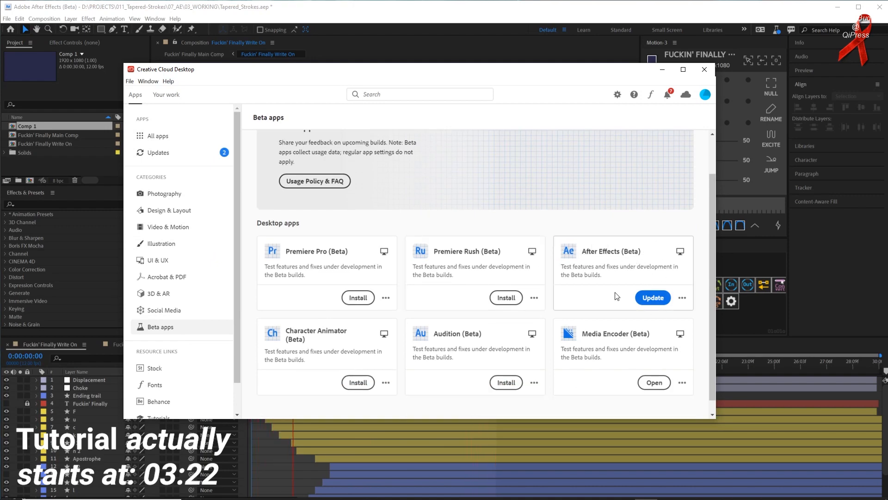
mouse_move(448, 252)
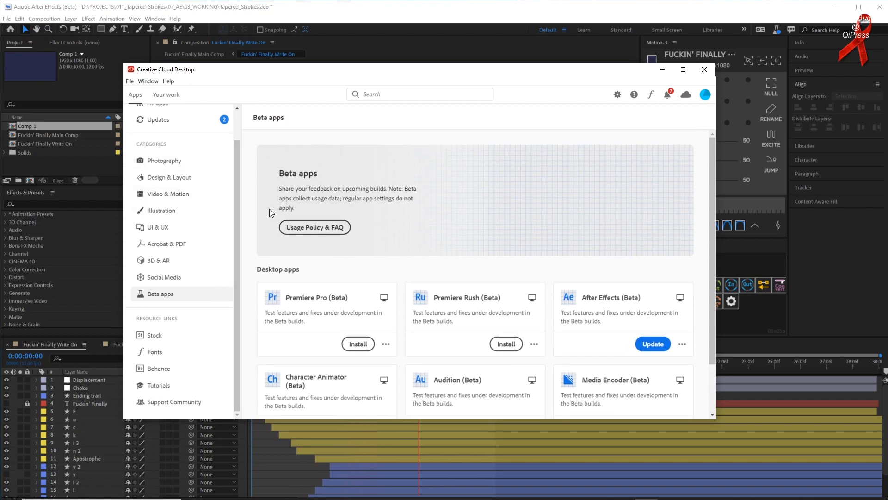
mouse_move(193, 283)
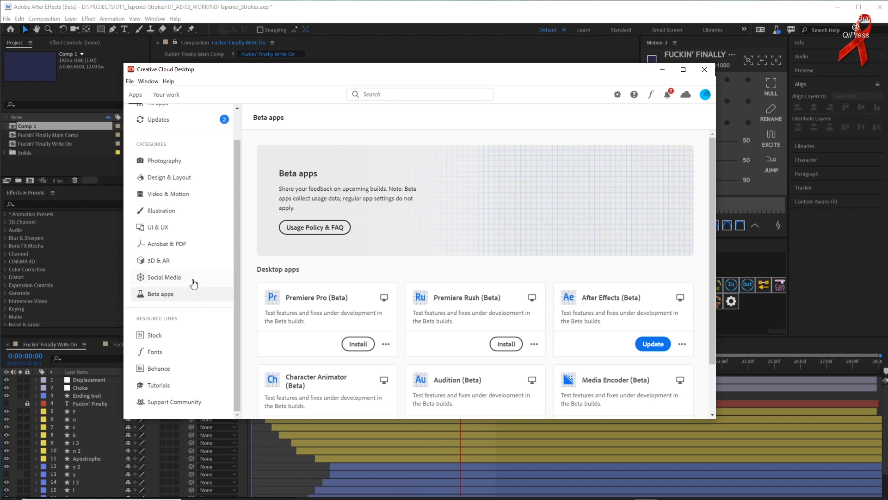
mouse_move(179, 297)
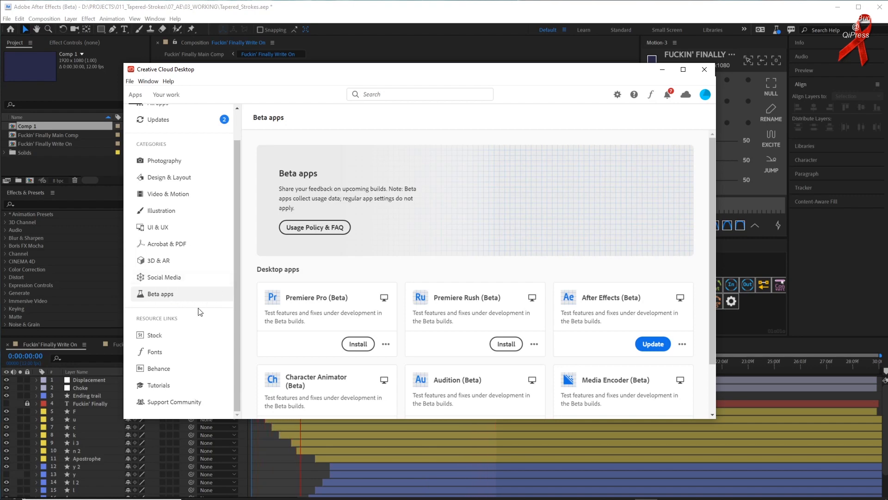
scroll("down", 3)
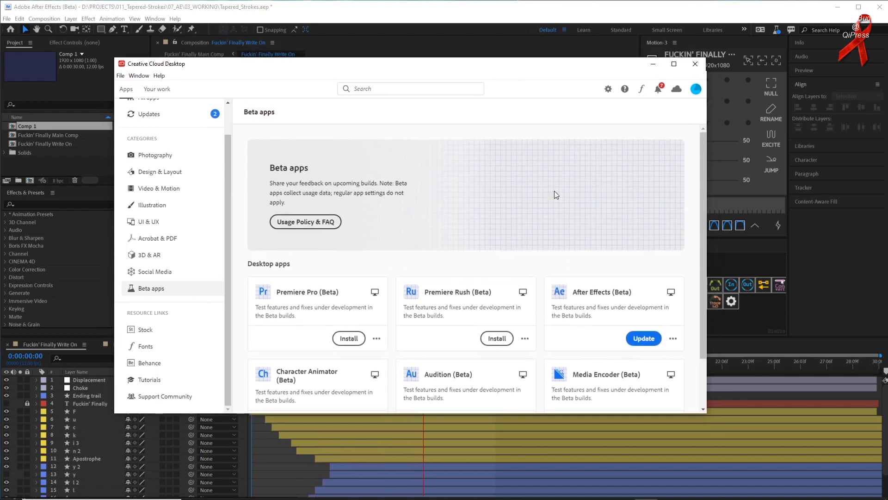
scroll("down", 3)
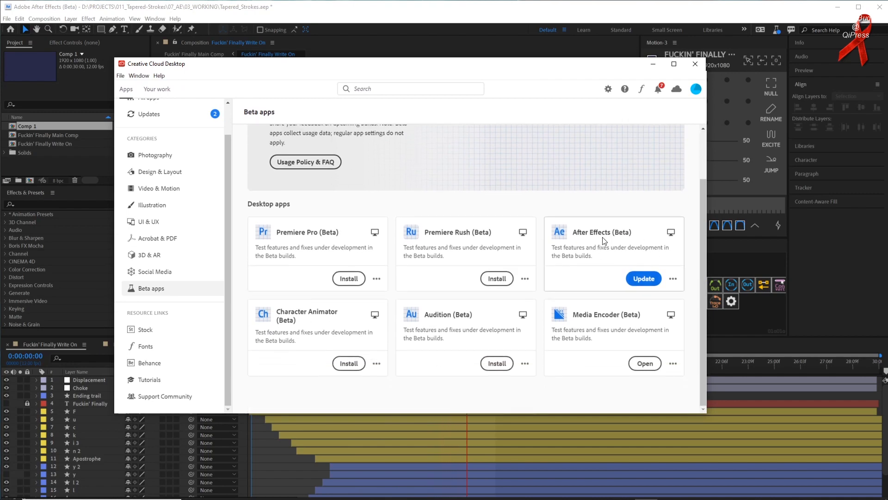
mouse_move(635, 269)
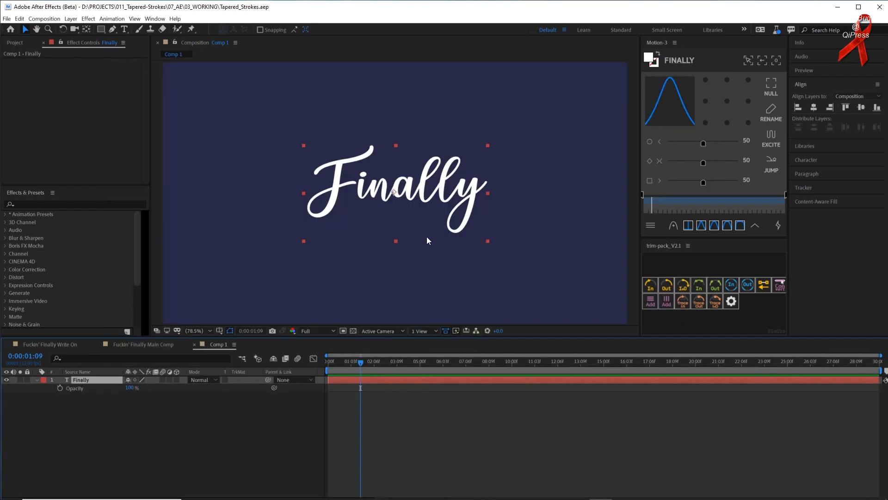
mouse_move(419, 191)
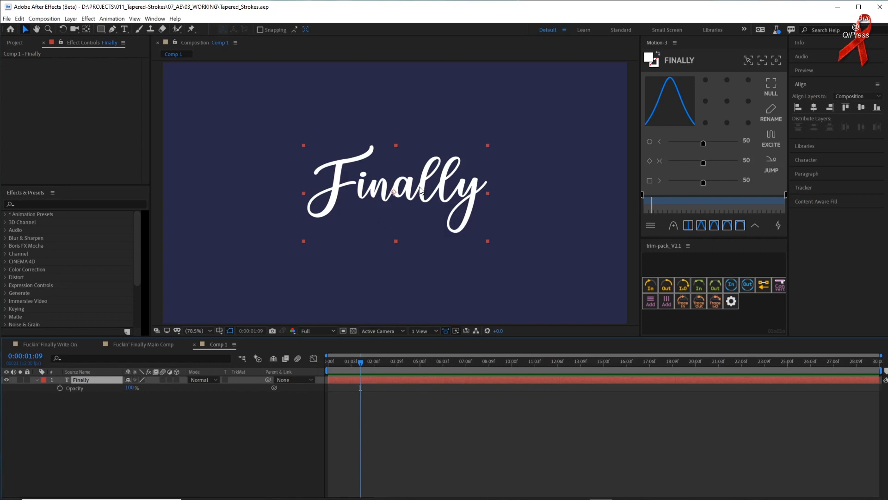
mouse_move(279, 172)
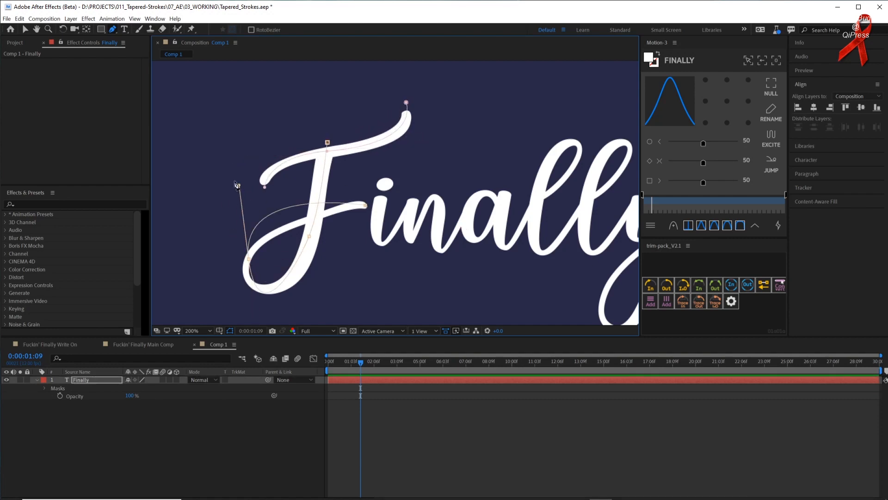
- Extend the F's mask path with a curved point and search 'str' in Effects & Presets
left_click_drag(237, 185, 245, 229)
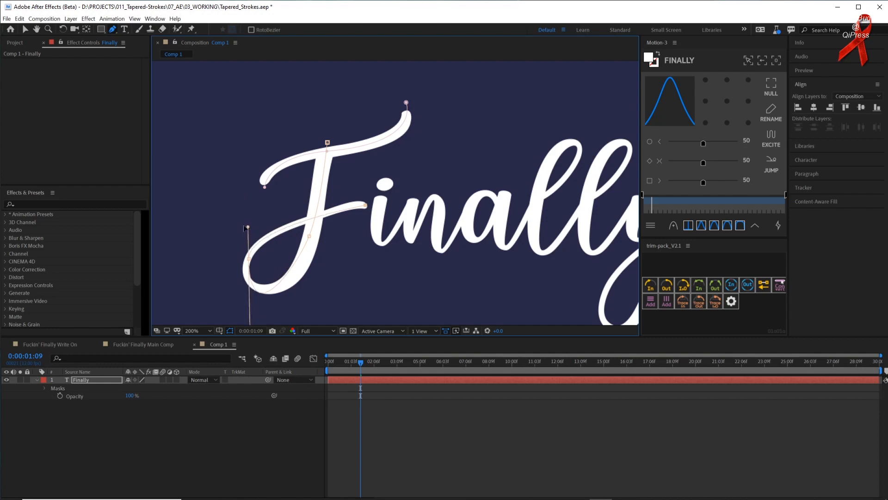
type("stroke")
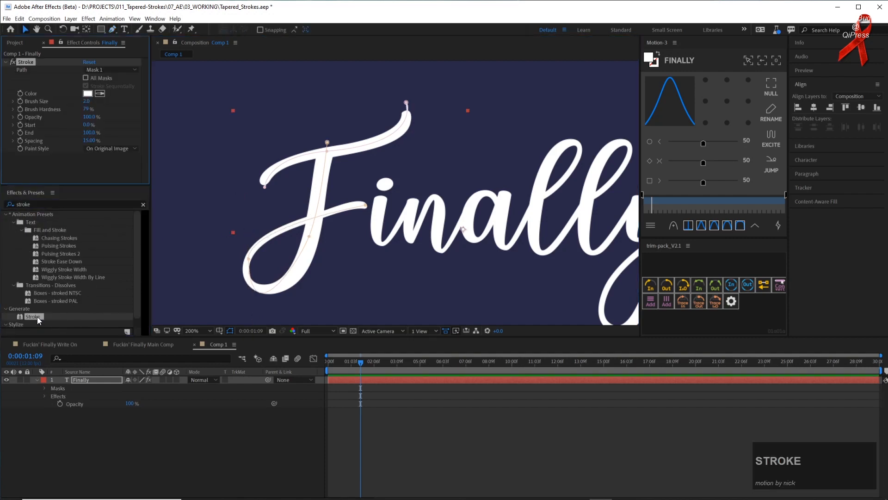
- Set the Stroke effect's colour to red and apply it to all mask paths
left_click(86, 94)
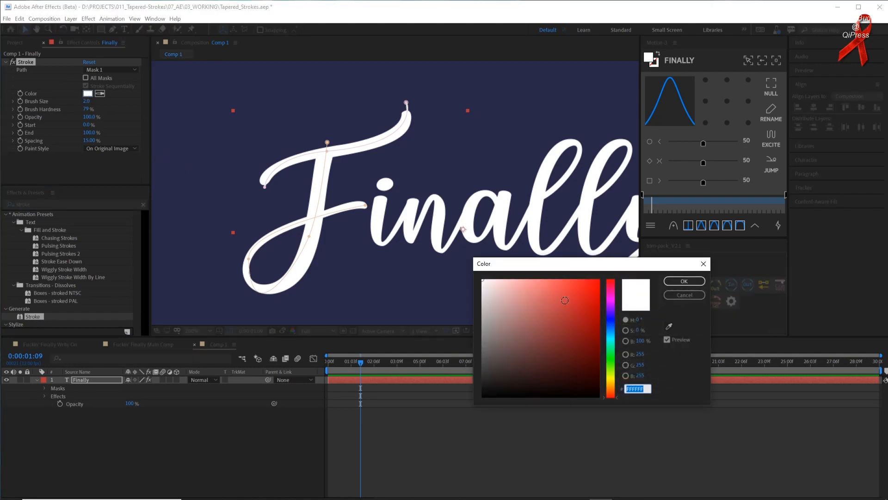
left_click(683, 282)
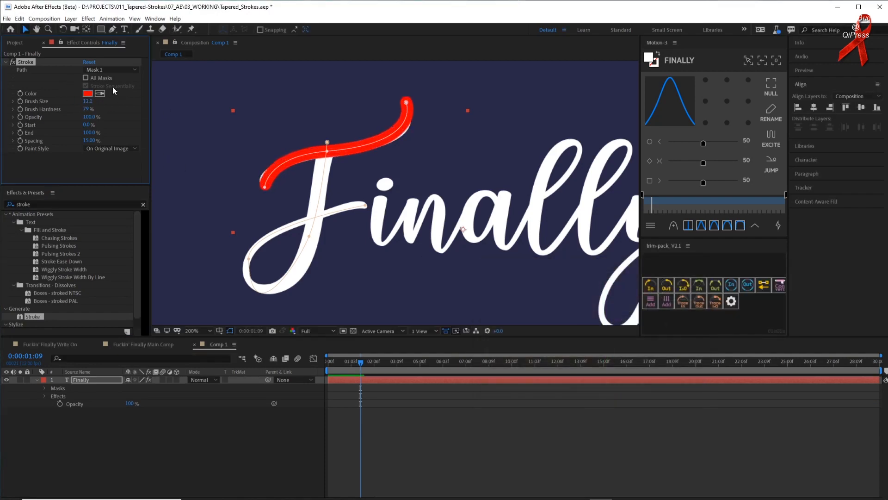
left_click(85, 77)
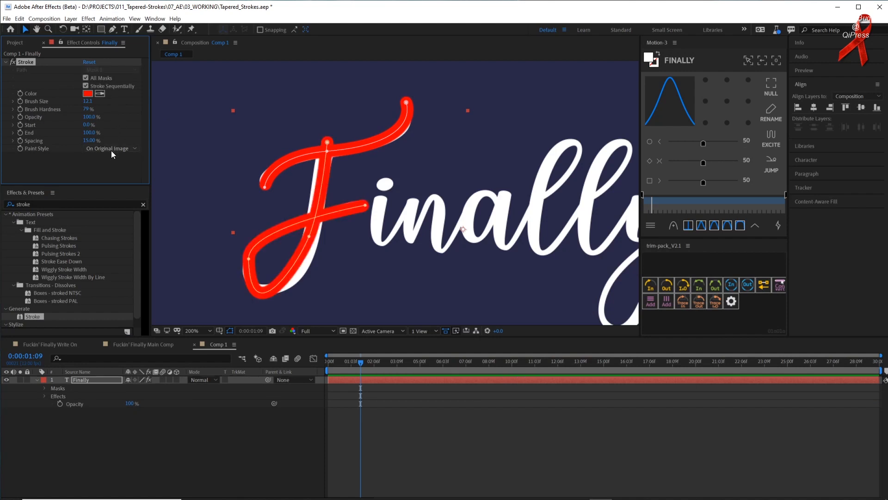
mouse_move(285, 250)
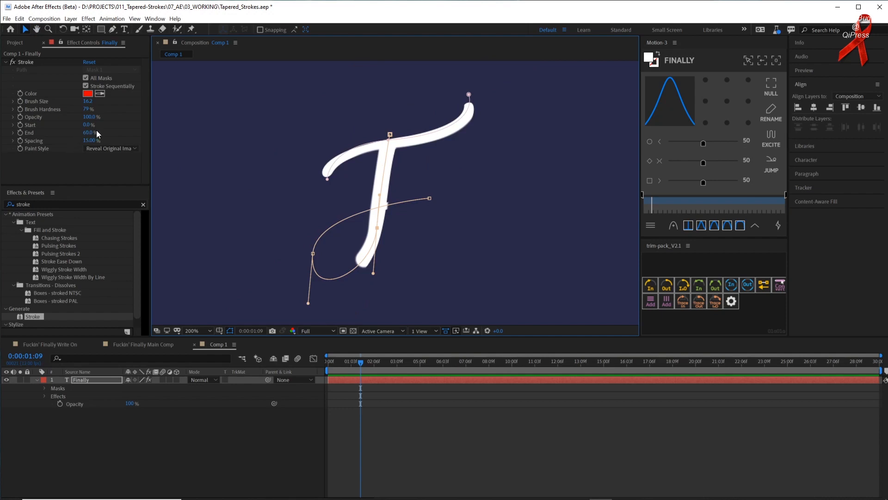
mouse_move(460, 140)
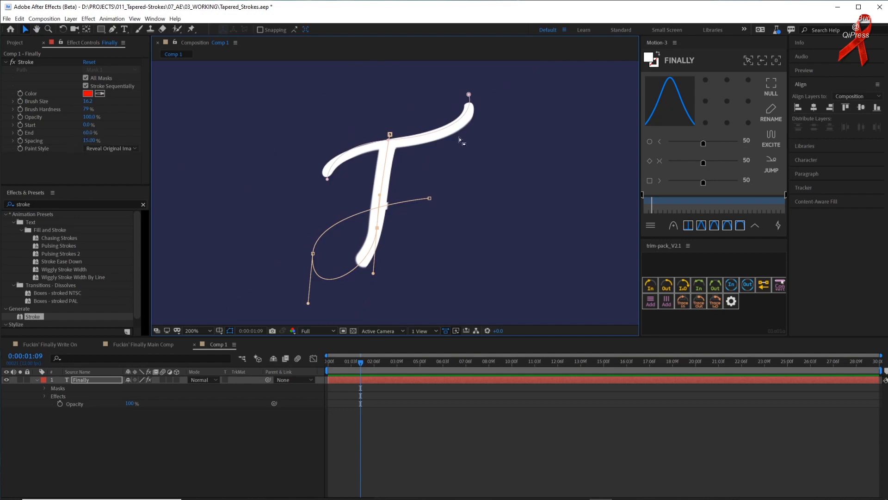
mouse_move(267, 160)
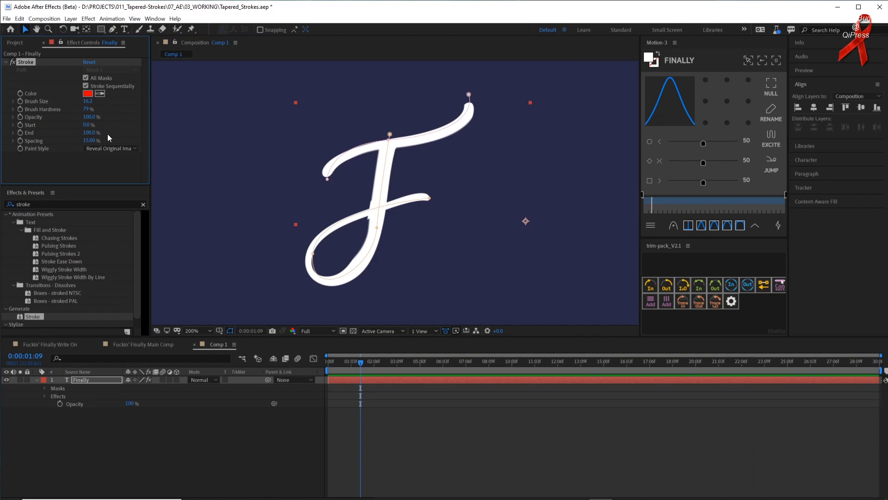
mouse_move(505, 205)
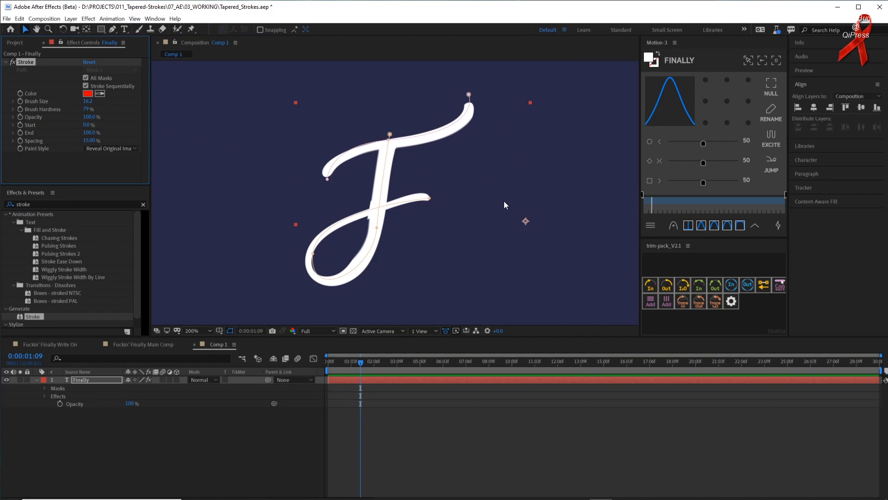
mouse_move(540, 225)
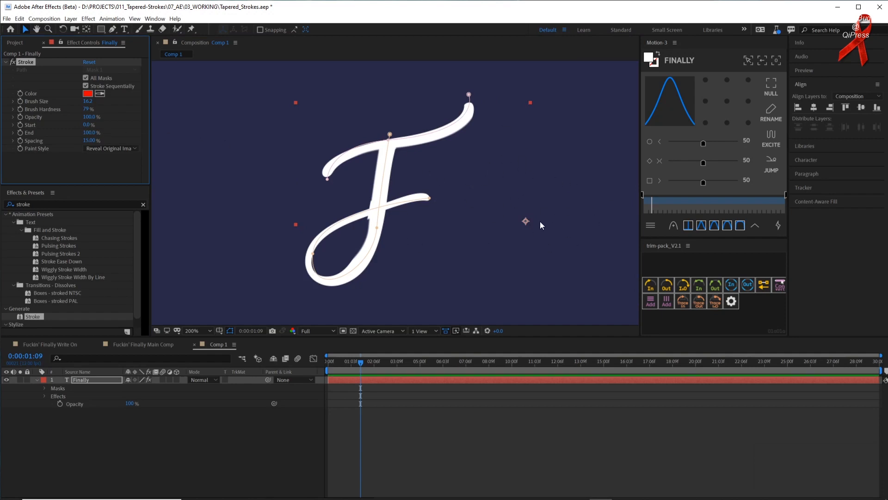
mouse_move(146, 128)
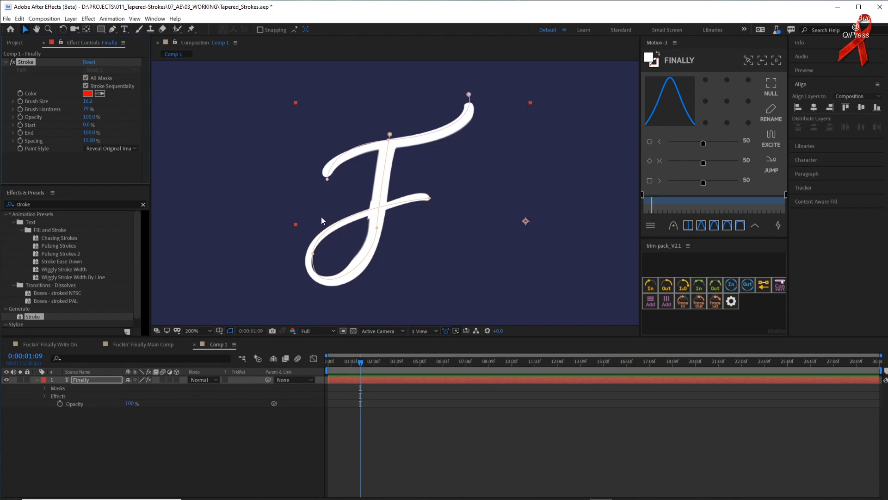
mouse_move(426, 182)
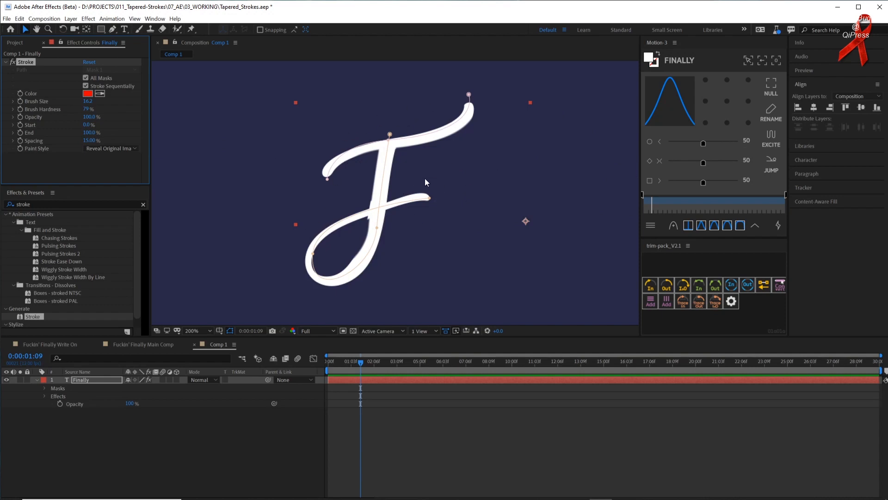
mouse_move(424, 136)
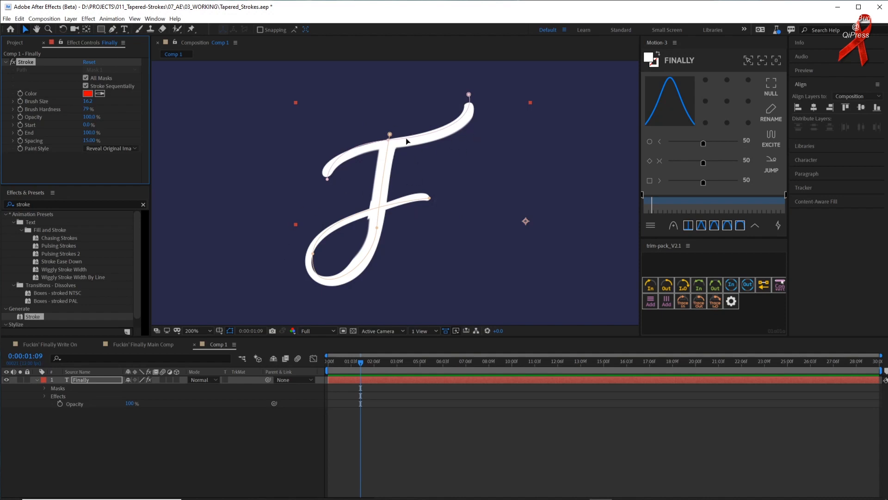
mouse_move(488, 95)
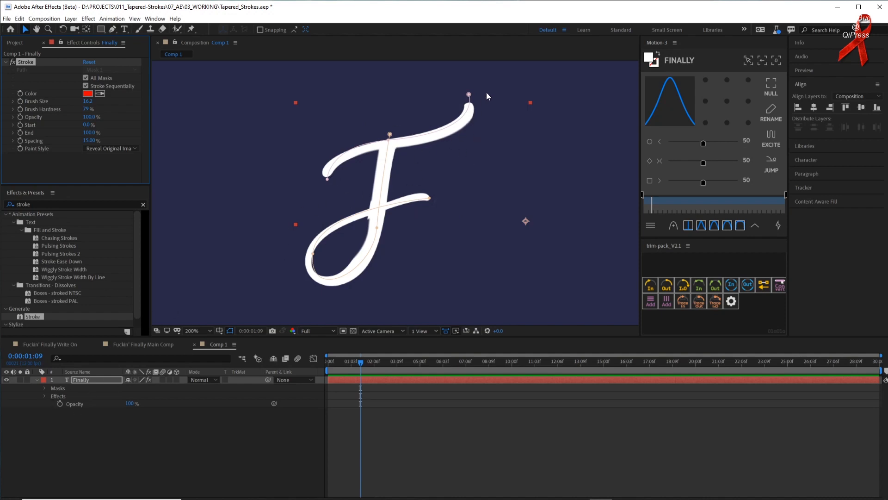
mouse_move(474, 111)
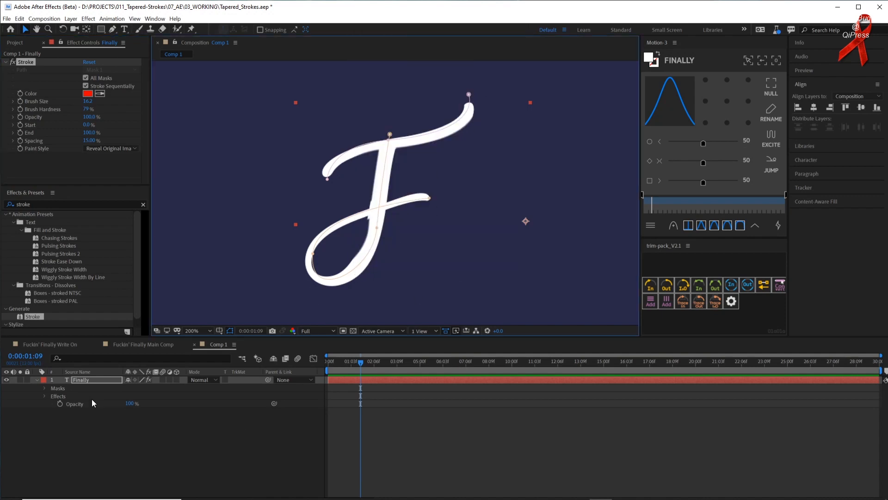
mouse_move(61, 395)
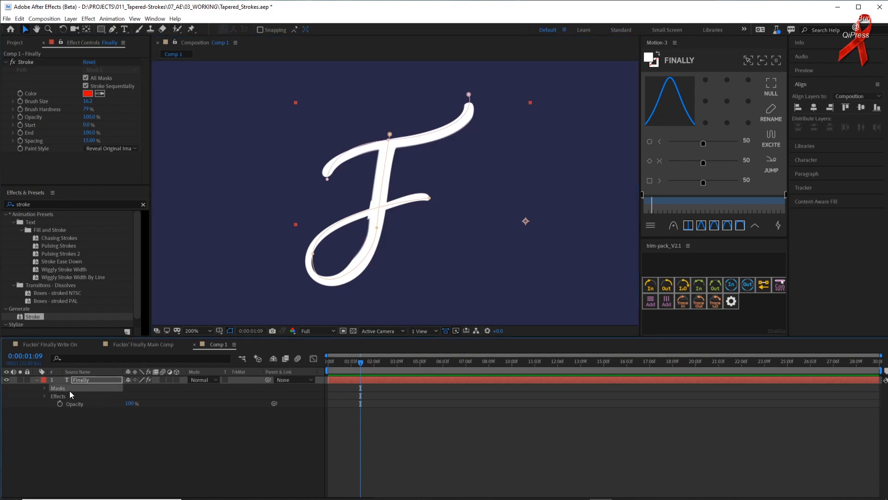
- Delete the Stroke effect from the text layer and start drawing the F's top curve in Comp 2
key("Backspace")
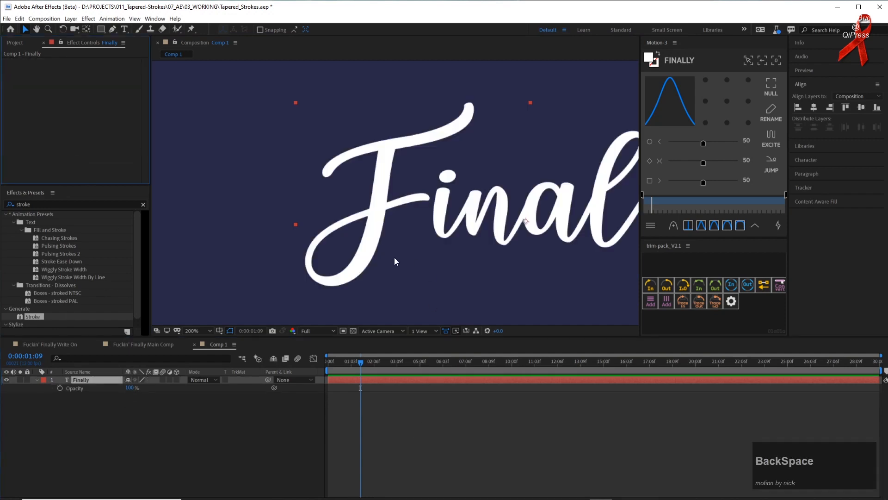
left_click(195, 330)
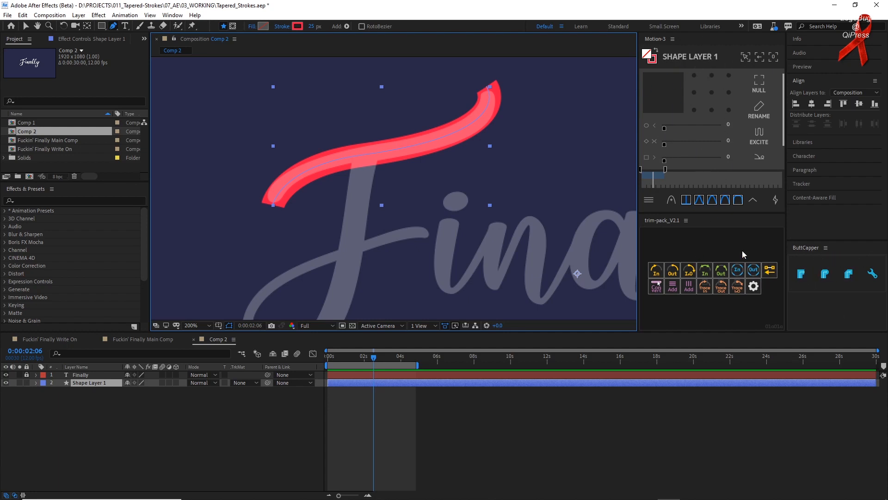
- Finish the second path tracing the F's stem and select the shape layer to rename it
left_click(824, 274)
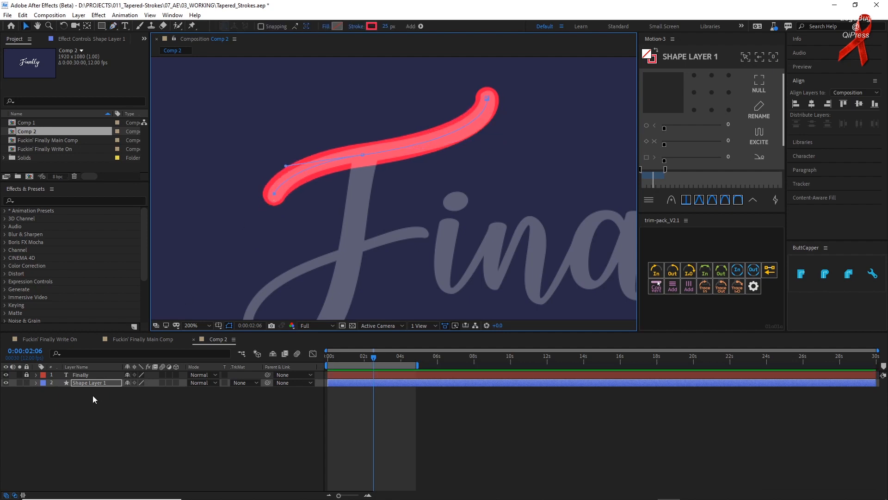
left_click(112, 25)
type("F")
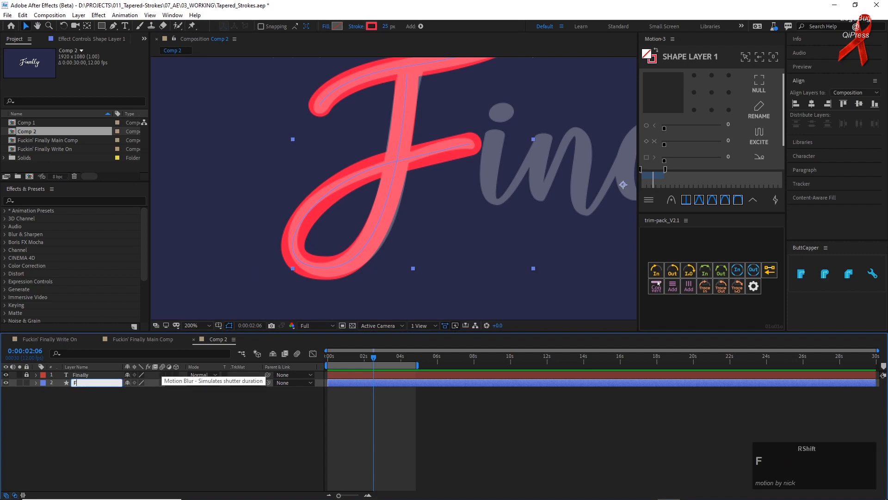
- Confirm the layer name F and reveal its two shape groups under Contents
key("Enter")
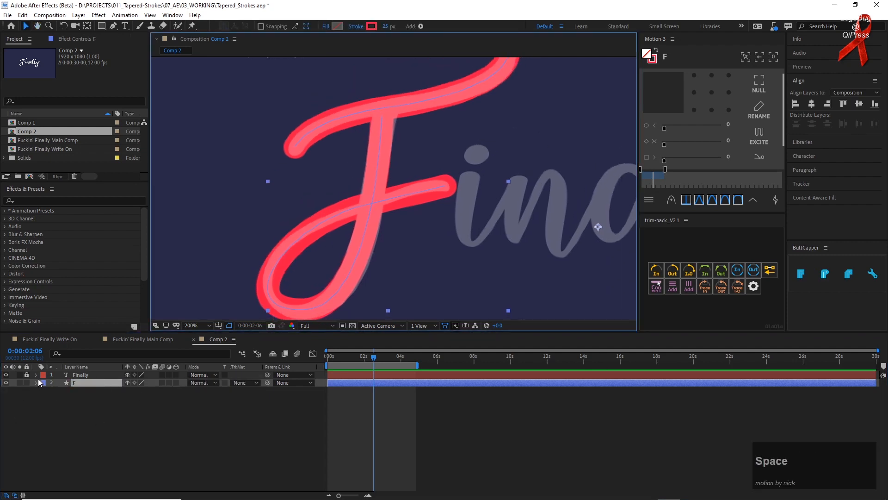
left_click(36, 383)
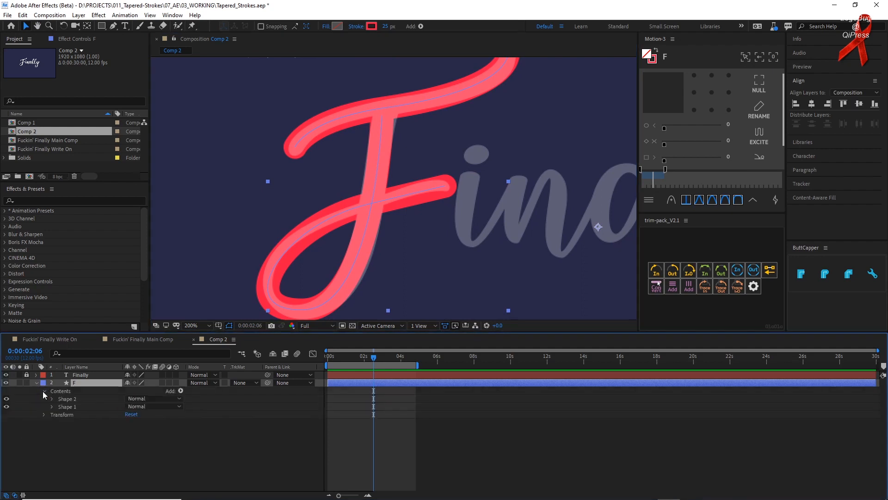
left_click(67, 398)
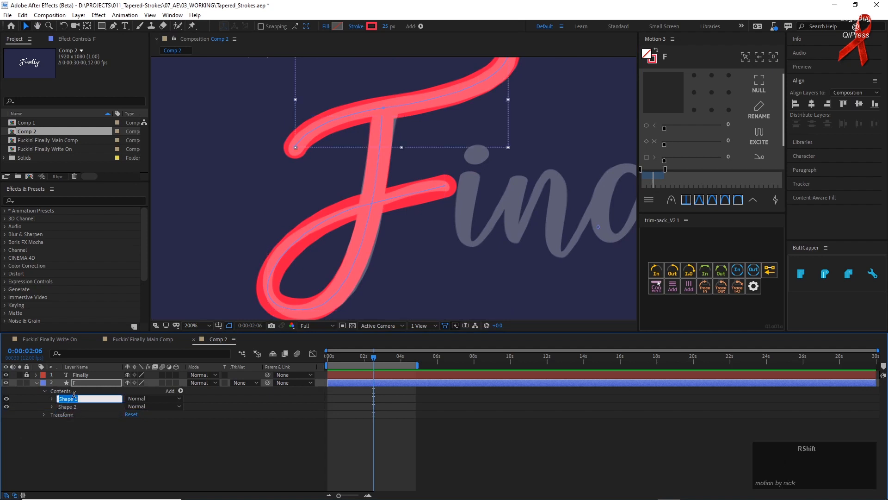
- Rename the shape groups F Top and F Bottom and set F Top's stroke width to 16
key("Enter")
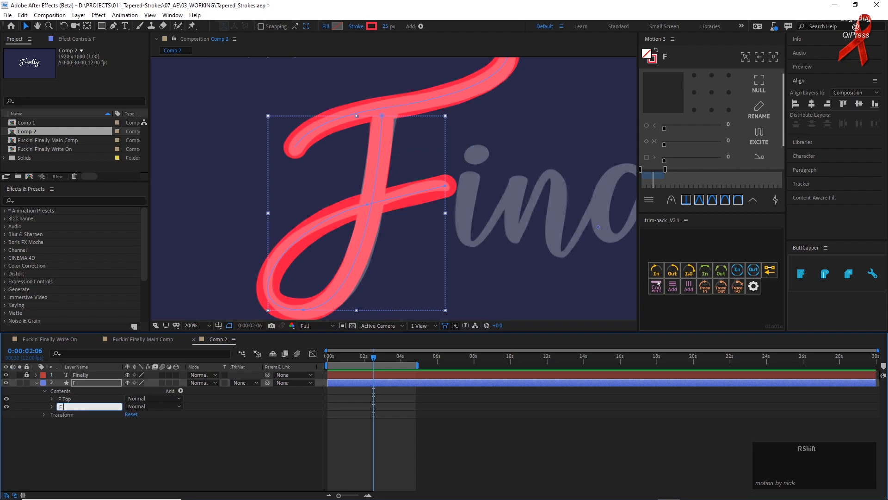
type("Bottom")
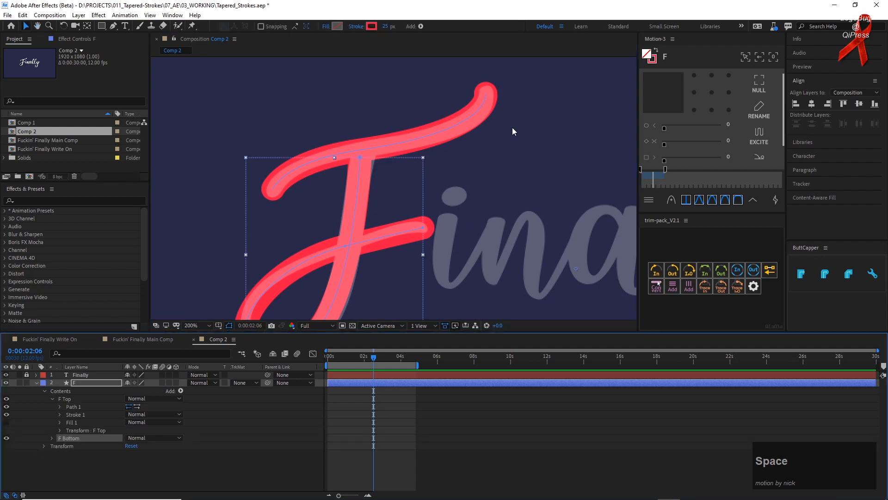
mouse_move(73, 401)
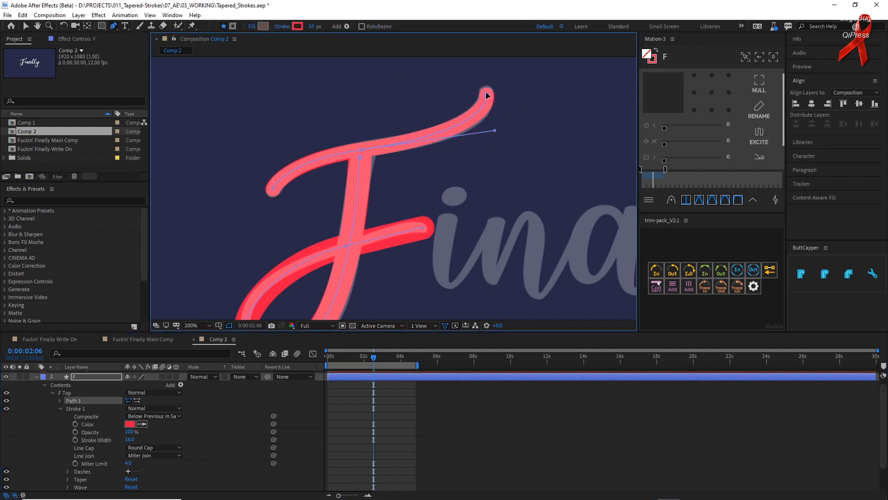
left_click_drag(487, 94, 493, 136)
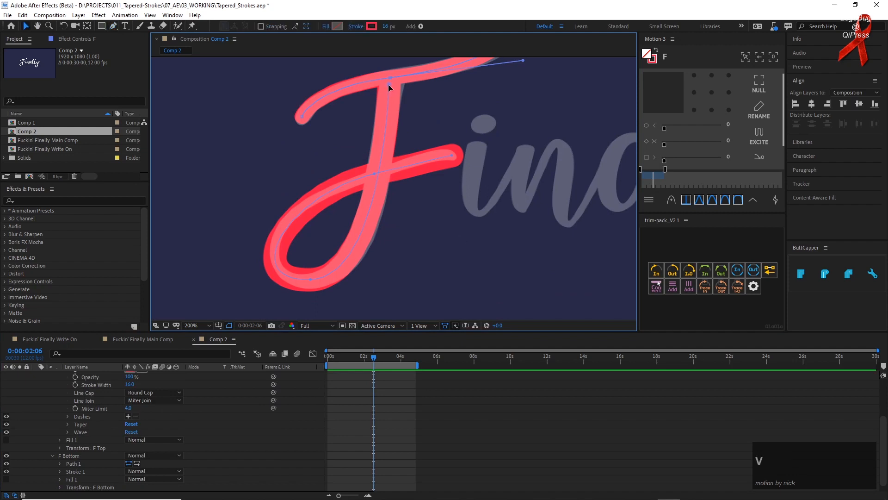
- Taper F Bottom's stroke with End Length 50% and a thinner End Width
left_click(74, 463)
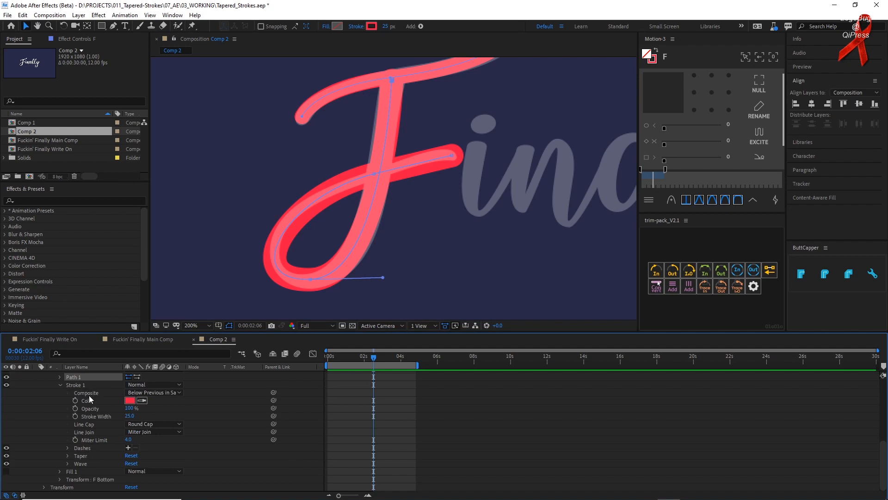
mouse_move(77, 461)
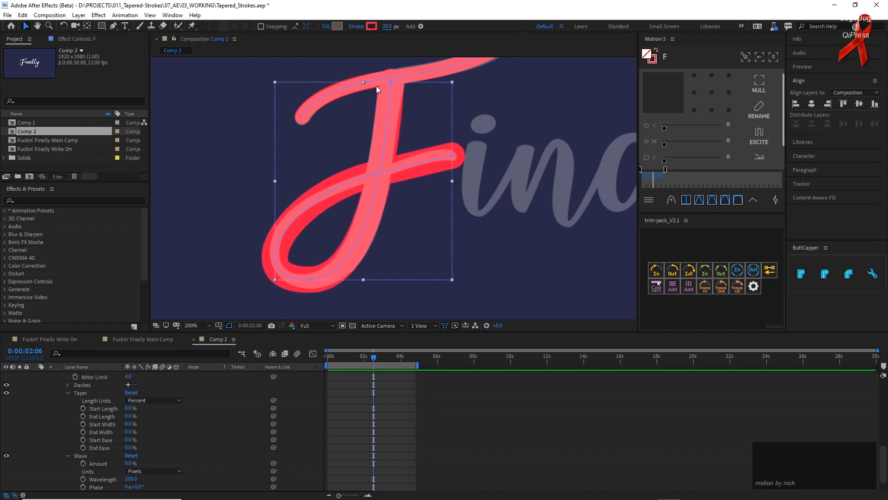
mouse_move(398, 148)
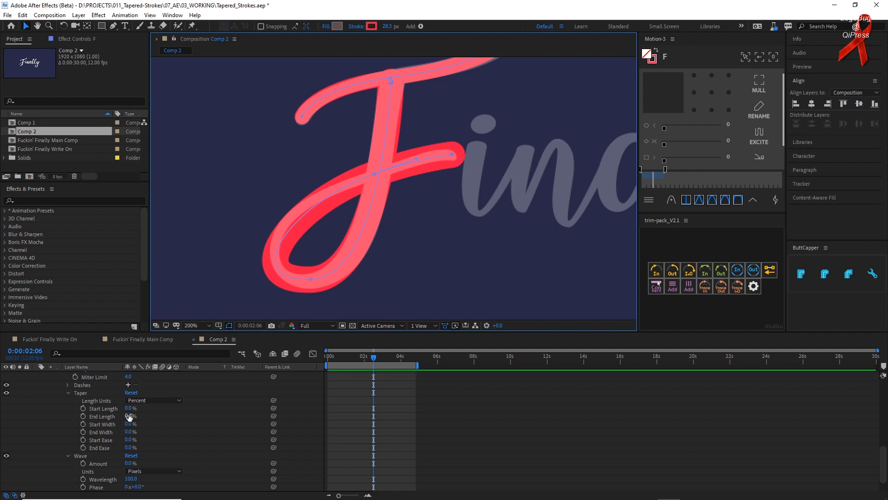
left_click_drag(130, 416, 137, 415)
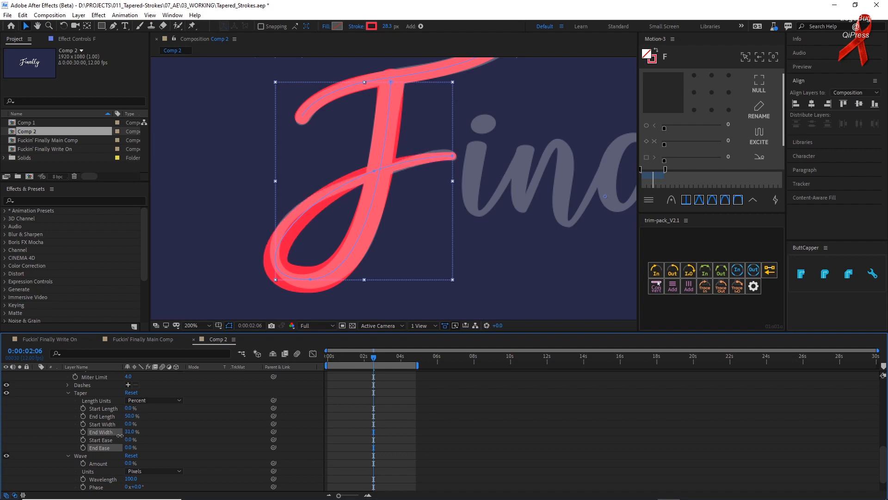
left_click_drag(127, 415, 131, 415)
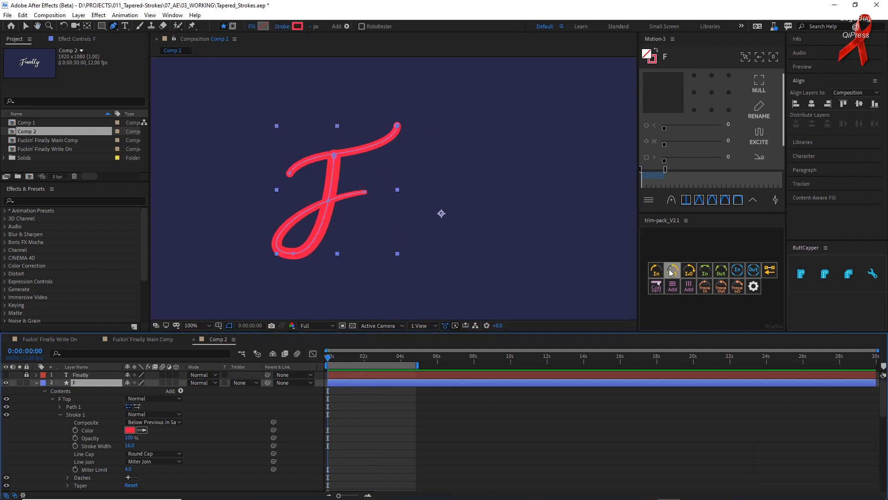
- Add a Trim Paths write-on to the F strokes and scrub the timeline to preview it drawing on
left_click(655, 270)
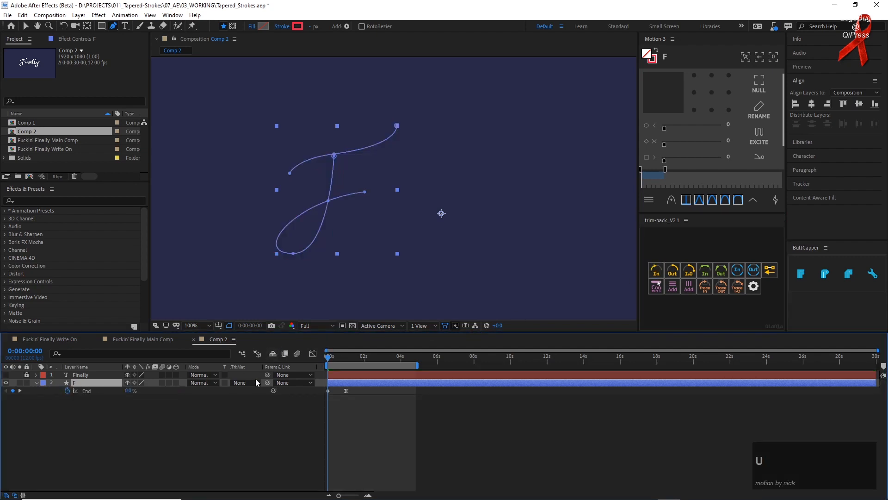
key("space")
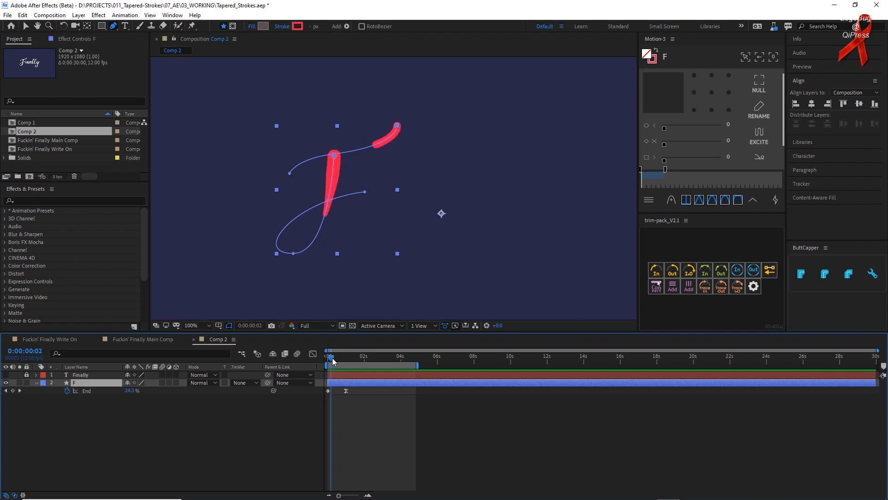
left_click_drag(331, 356, 339, 356)
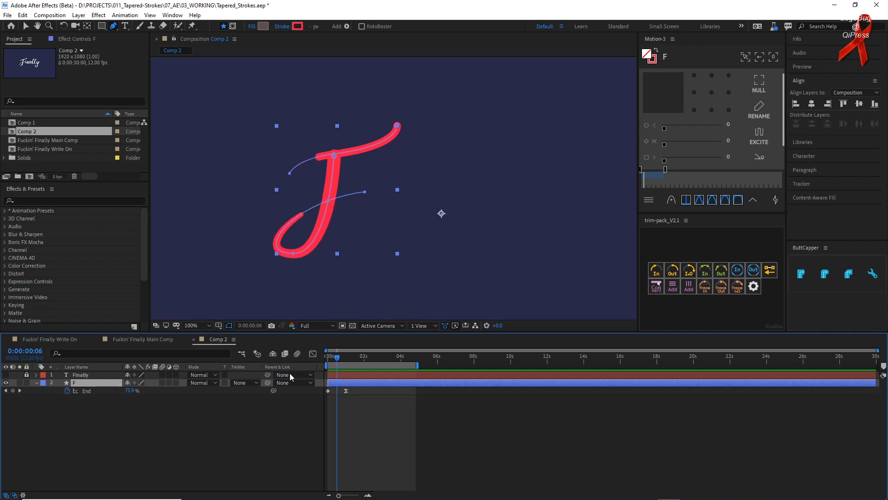
mouse_move(395, 140)
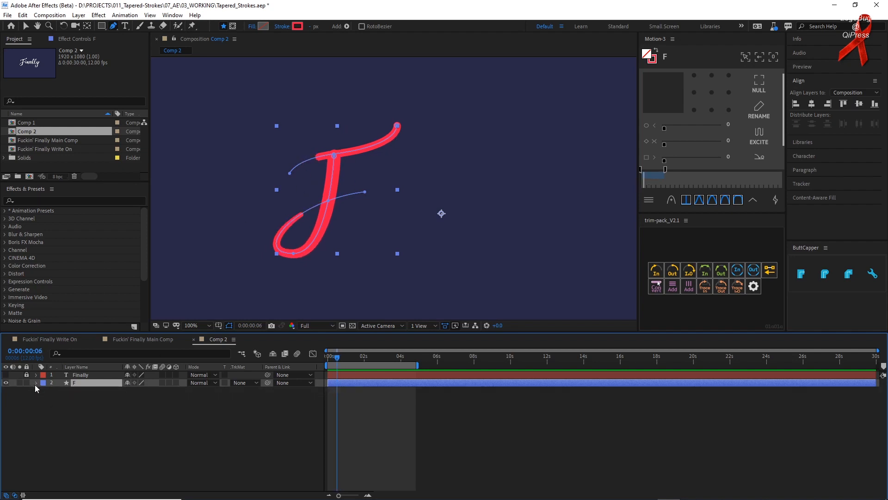
- Stagger the trim End keyframes so the top stroke draws before the downstroke, then preview
left_click(36, 382)
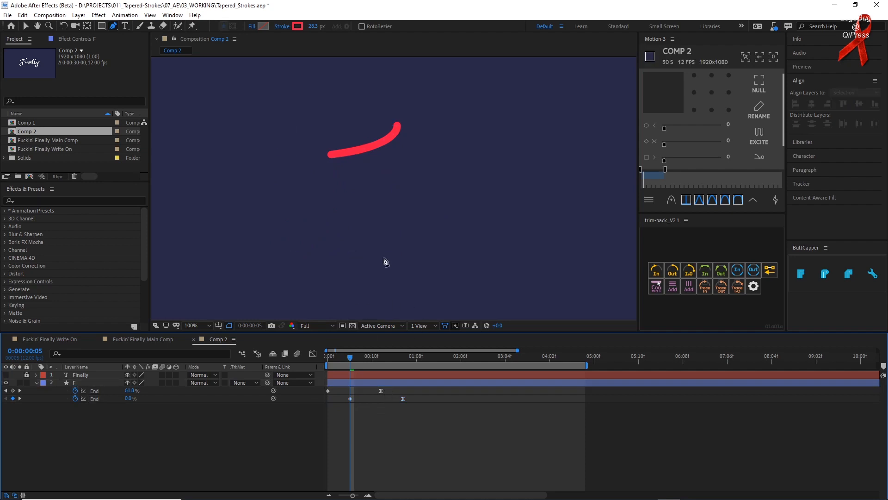
left_click(74, 382)
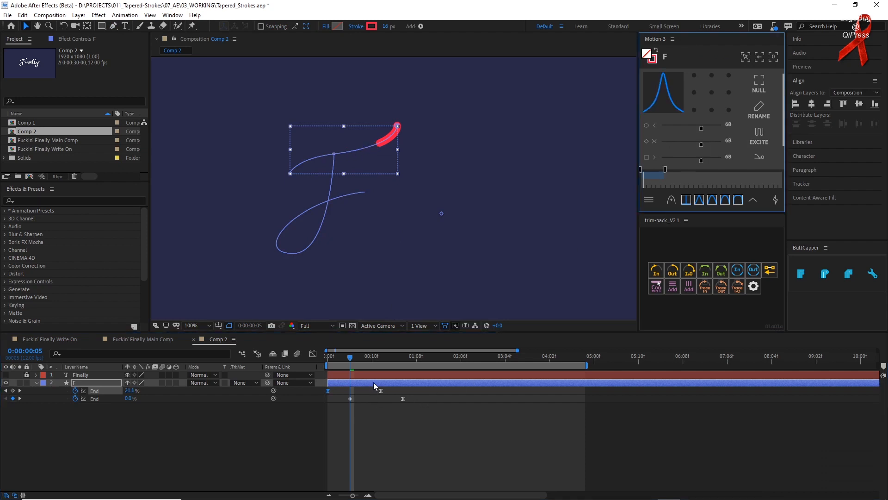
mouse_move(652, 181)
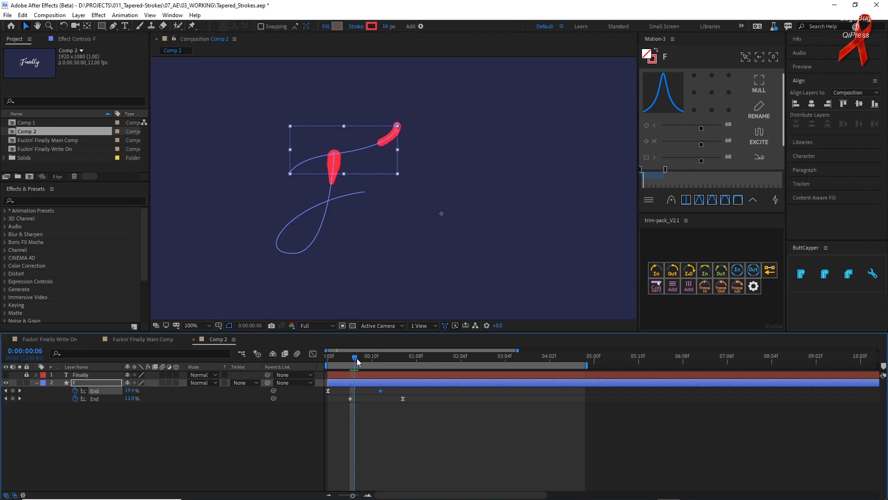
left_click_drag(356, 355, 367, 355)
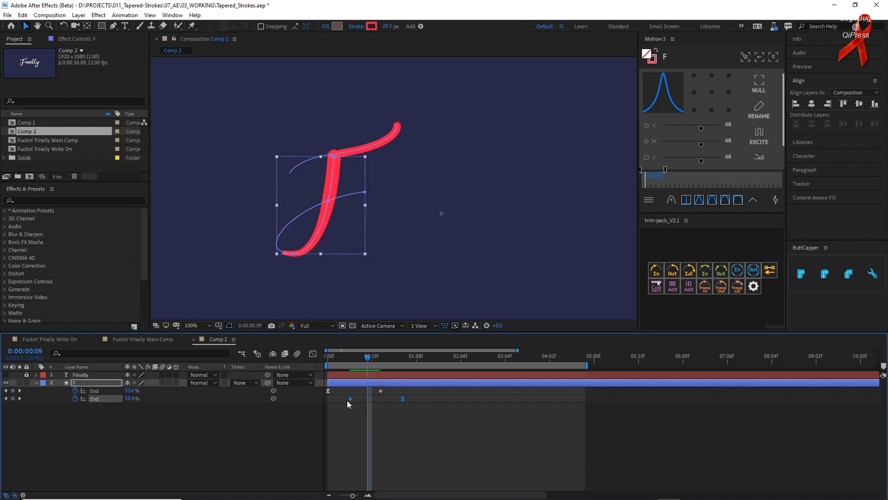
left_click_drag(349, 398, 370, 398)
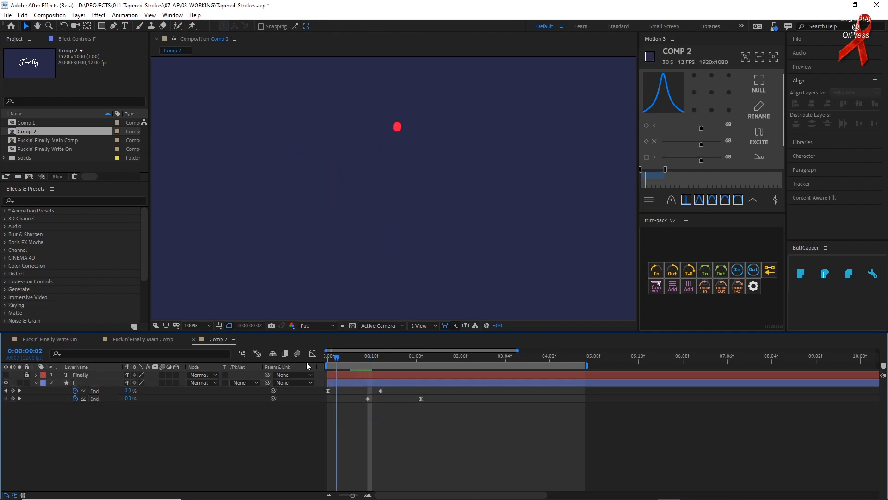
key("space")
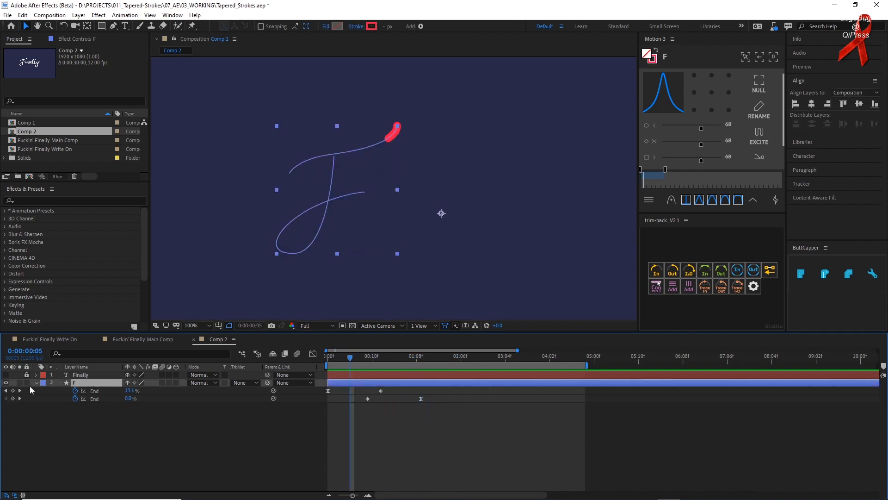
- Reveal the F layer's Path properties via a 'path' search and go to the first frame
left_click(36, 374)
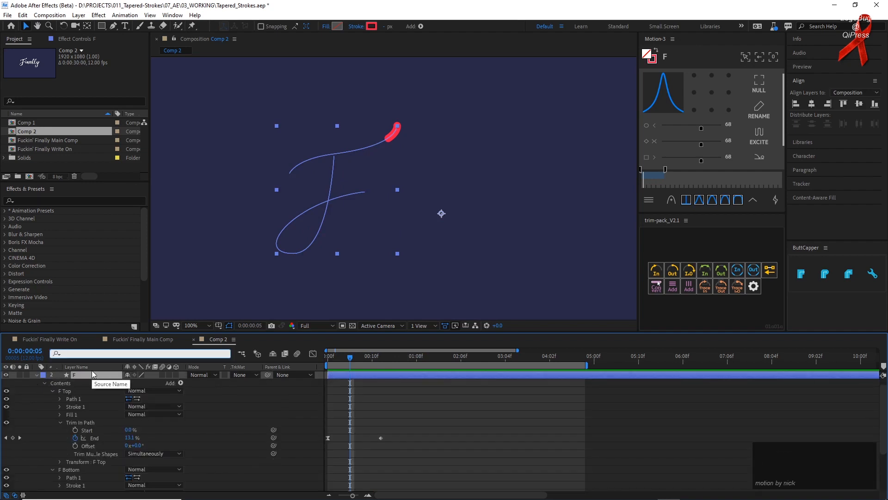
type("path")
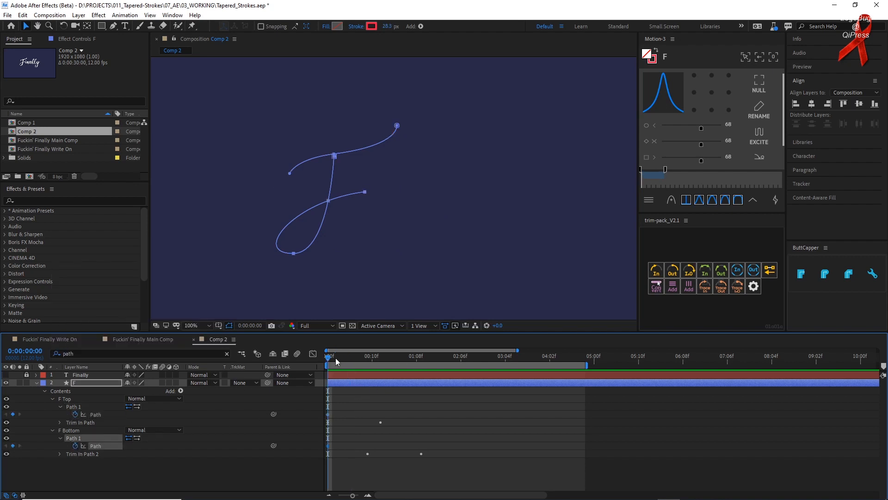
left_click(429, 355)
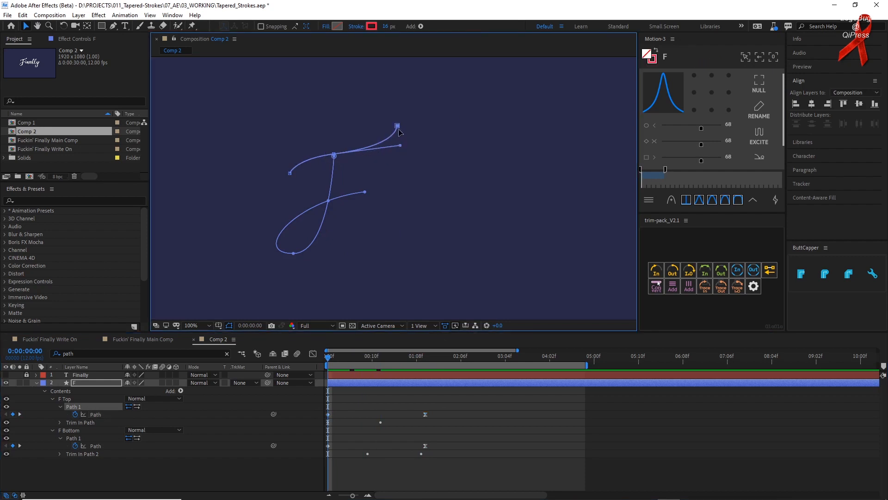
- Reshape F Top's first-frame path, pulling the top stroke's end up-right and bending its curve
left_click_drag(397, 125, 484, 91)
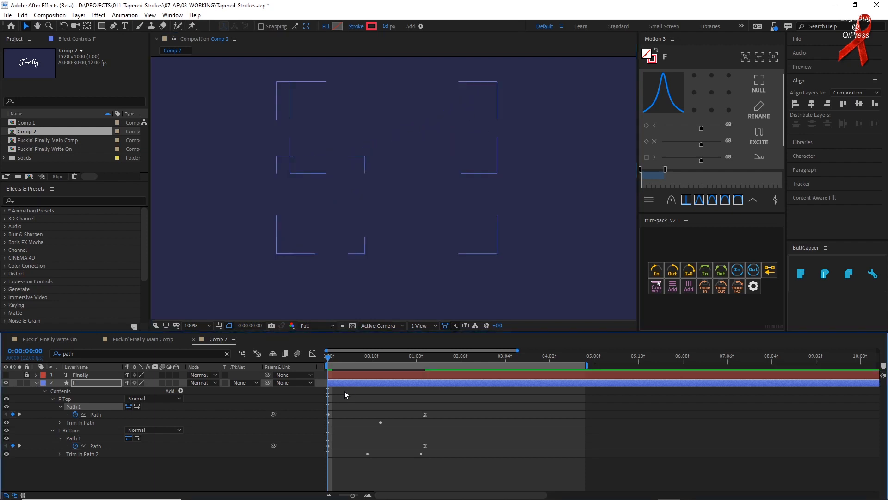
left_click(381, 355)
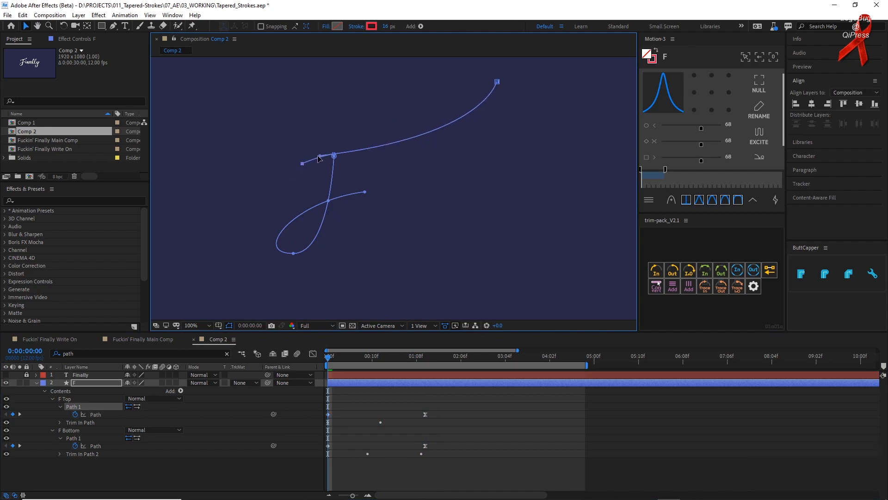
left_click(187, 325)
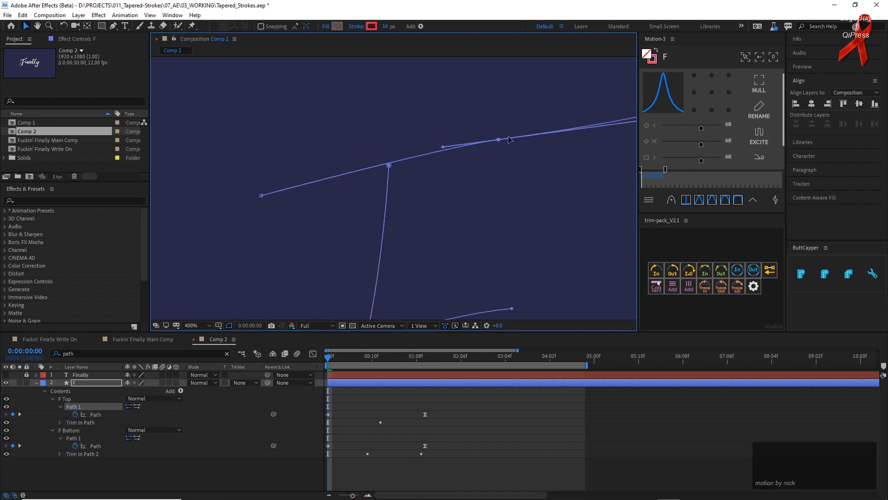
left_click_drag(499, 139, 499, 119)
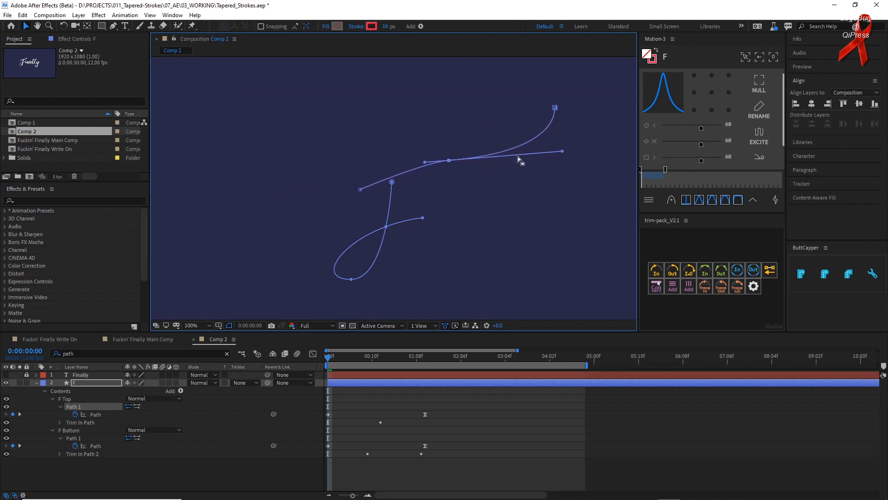
- Preview the F write-on from an early frame to check the bending strokes
key("space")
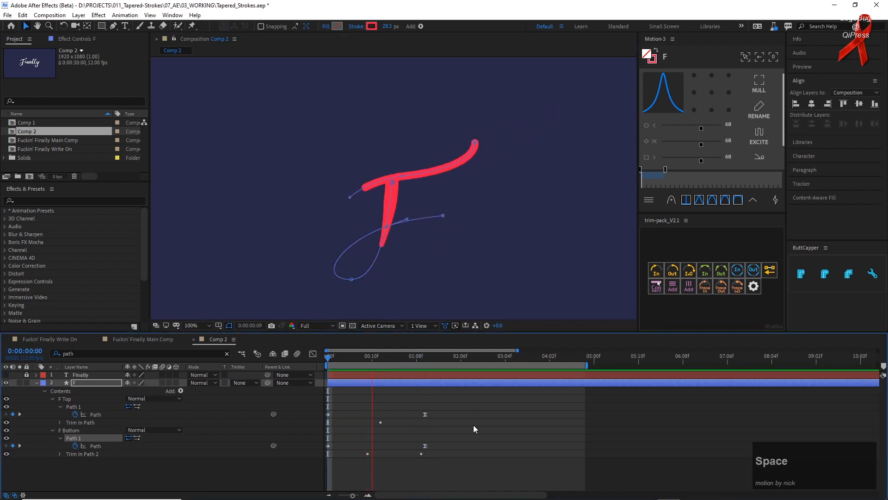
left_click(373, 362)
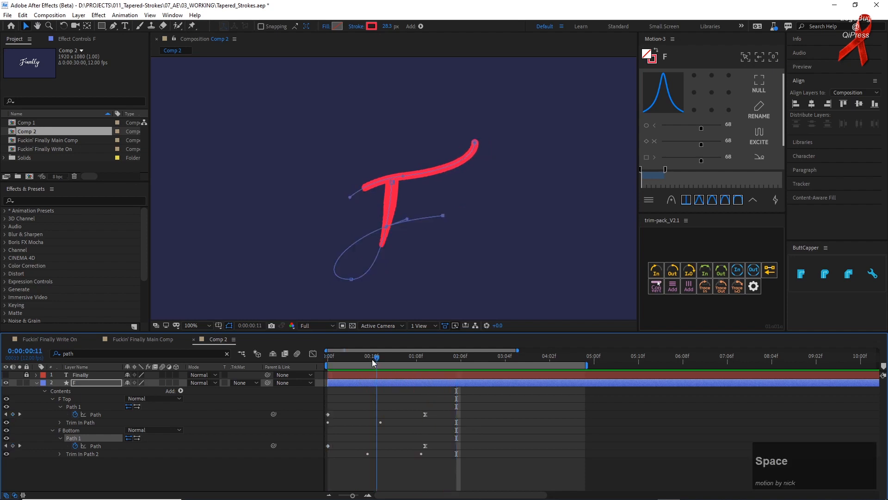
key("space")
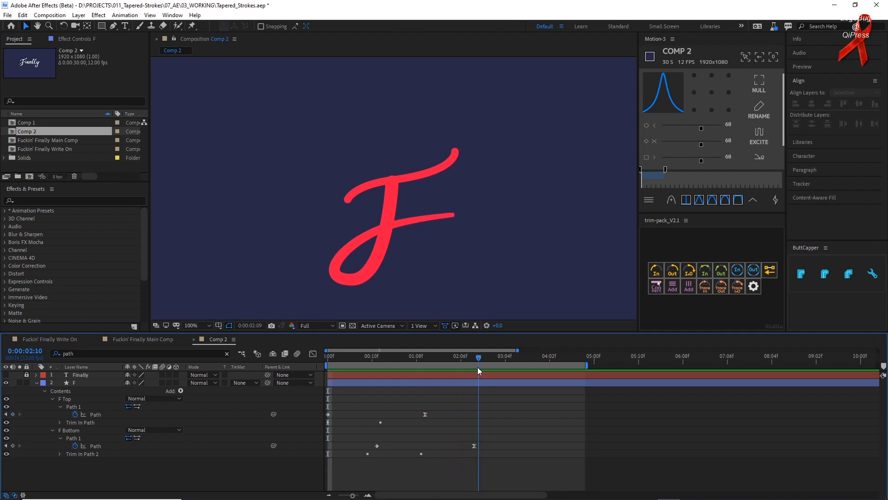
- Show the dimmed Finally text layer as a guide and pan the view over the lettering
left_click(477, 355)
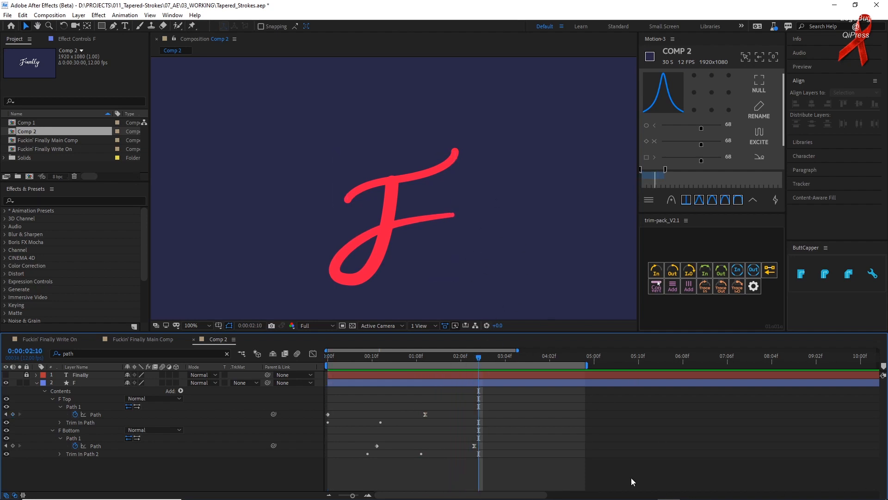
left_click(349, 239)
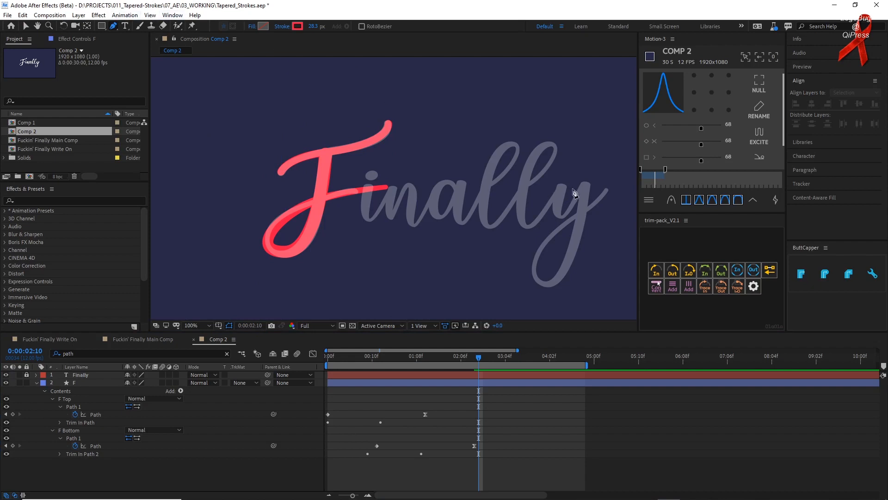
key("space")
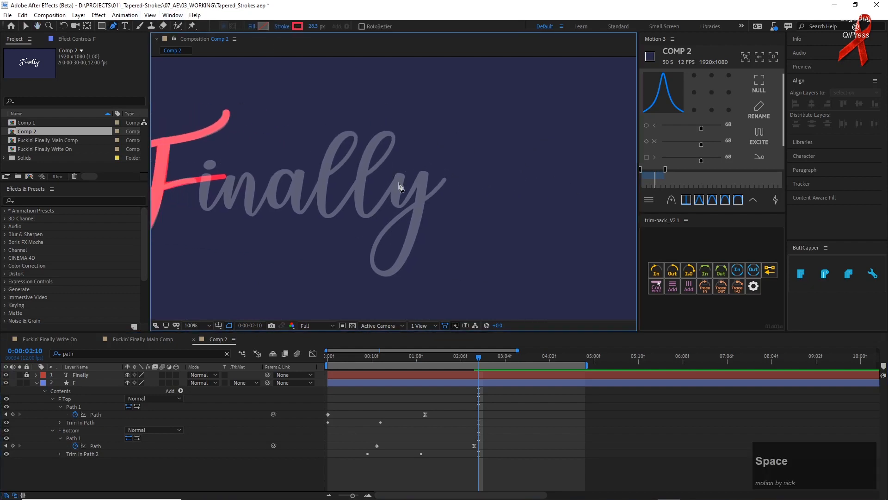
mouse_move(261, 205)
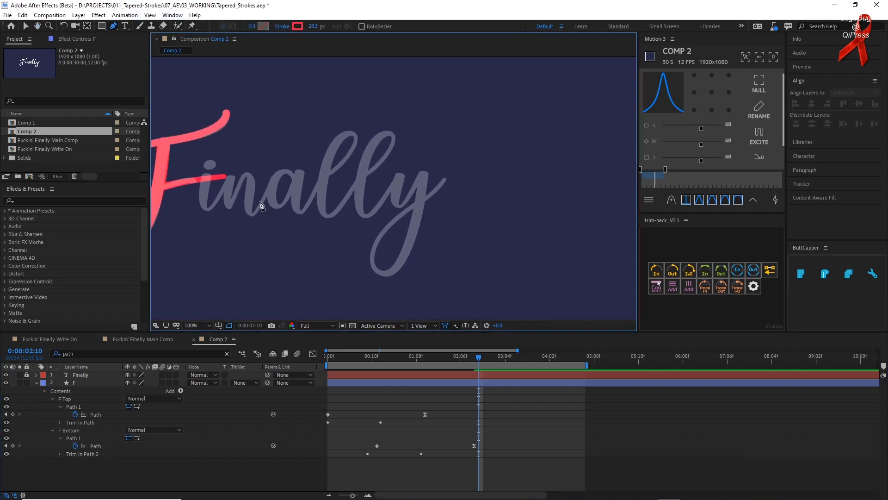
key("space")
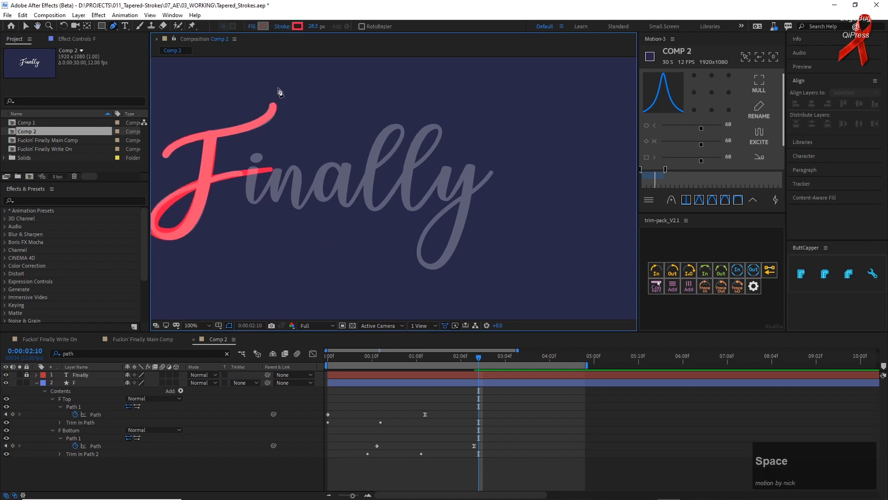
mouse_move(162, 168)
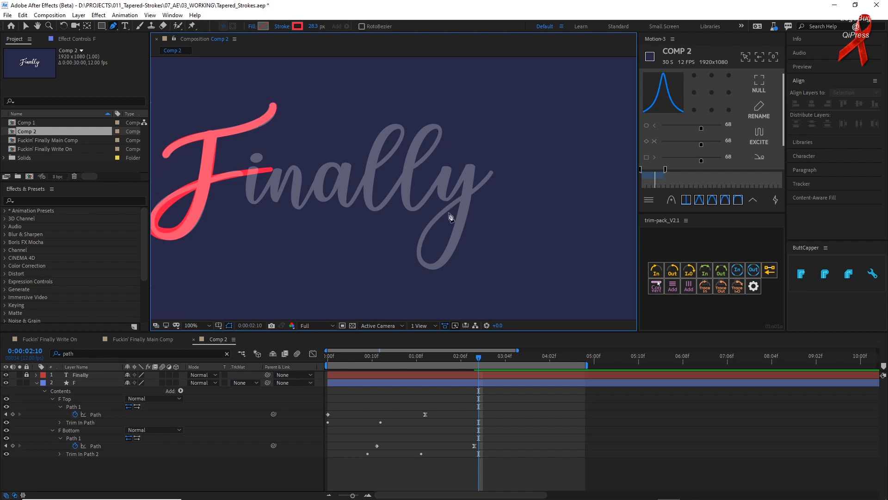
mouse_move(450, 151)
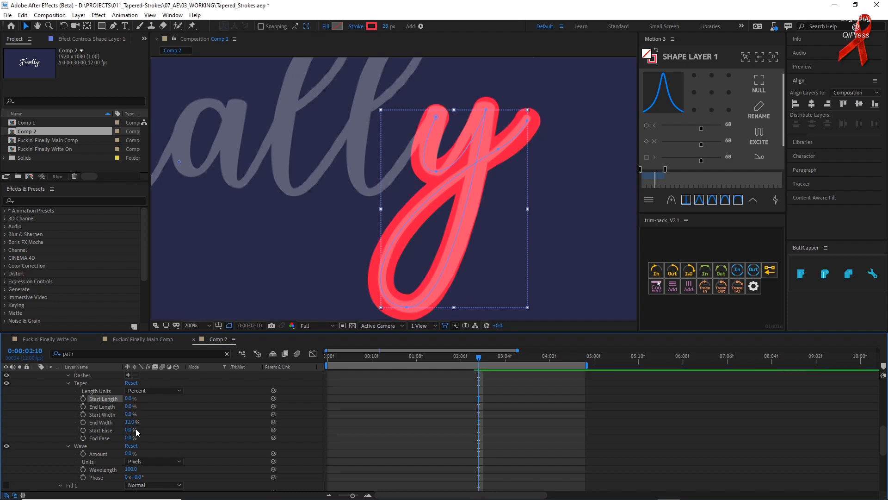
- Set the y stroke's taper Start Ease to 90% and End Length to about 90%
left_click_drag(132, 429, 146, 429)
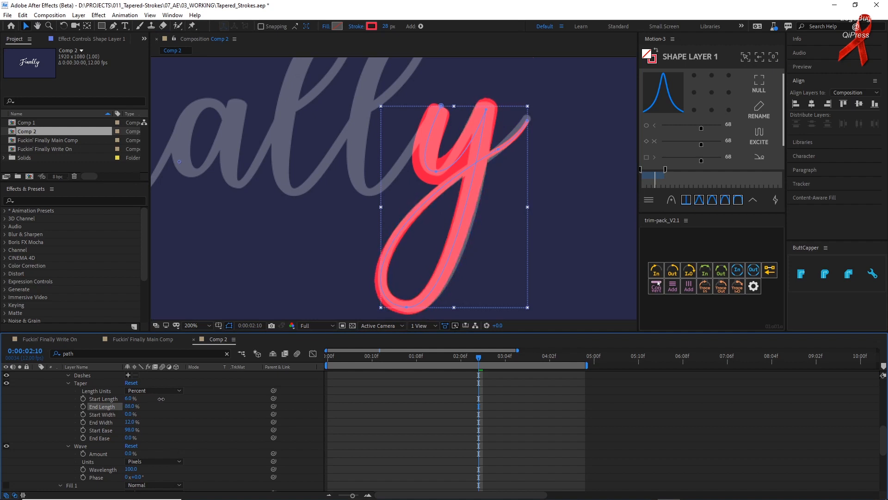
left_click(132, 406)
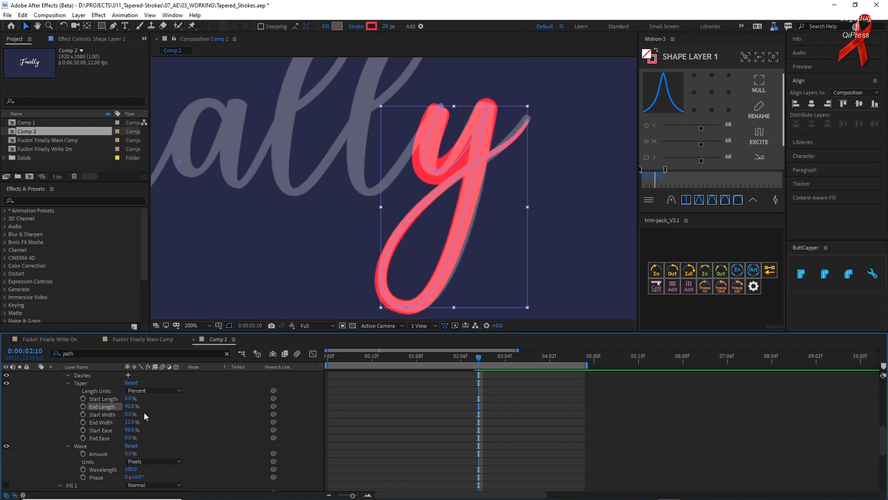
left_click_drag(132, 422, 136, 422)
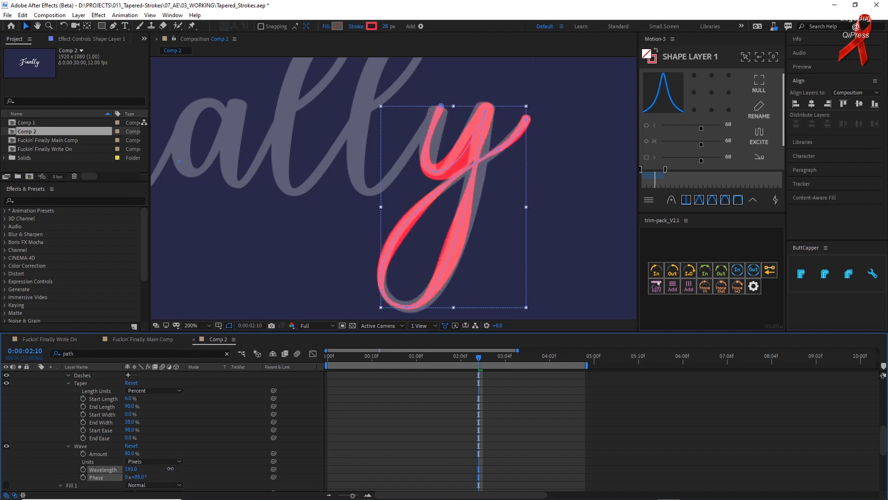
- Switch the y stroke's Wave units from Pixels to Cycles, set a cycle count and shift the Phase
left_click(152, 460)
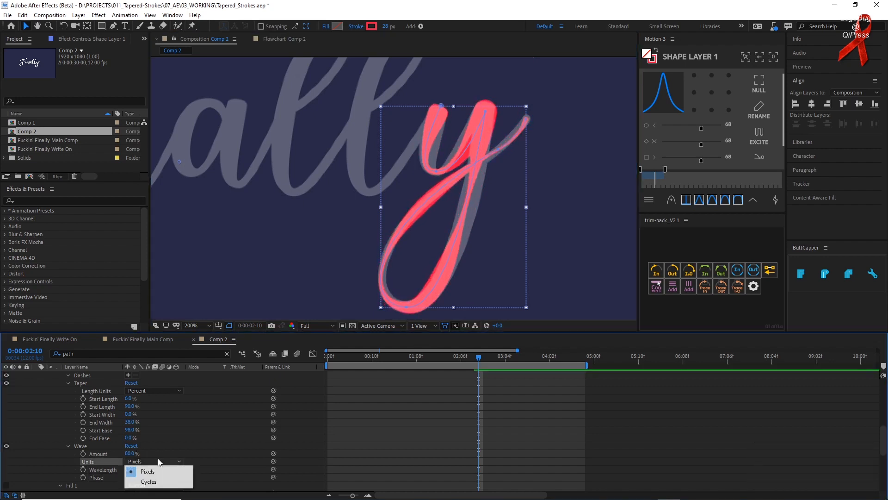
left_click(148, 481)
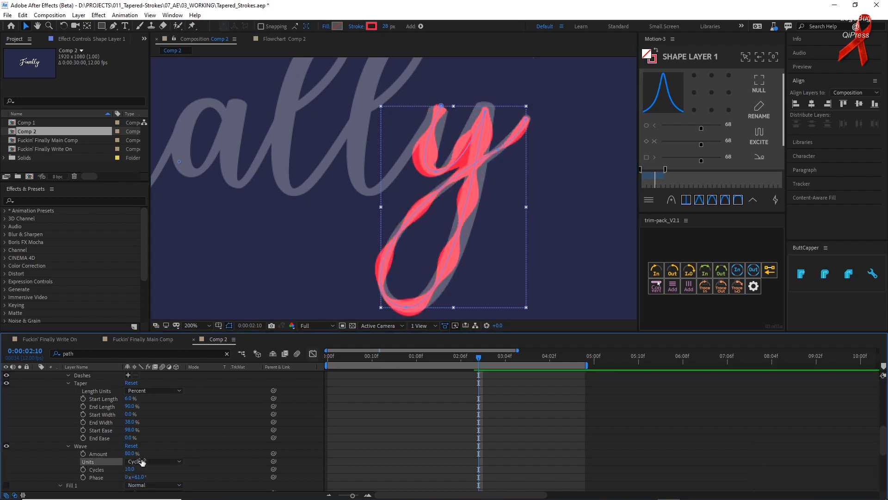
left_click(154, 461)
type("1")
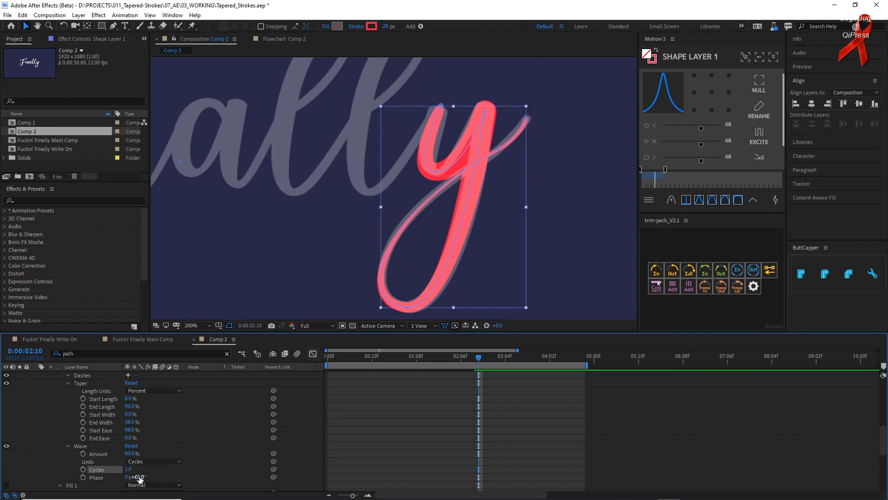
left_click_drag(135, 476, 147, 476)
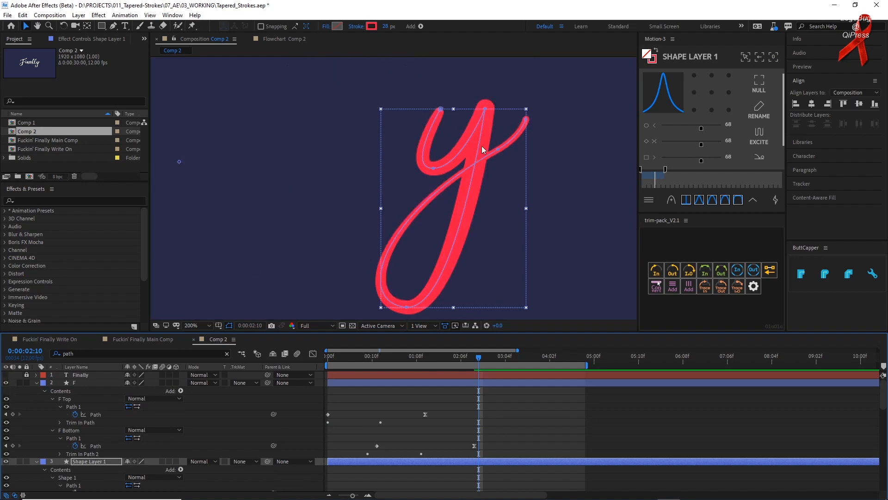
mouse_move(428, 381)
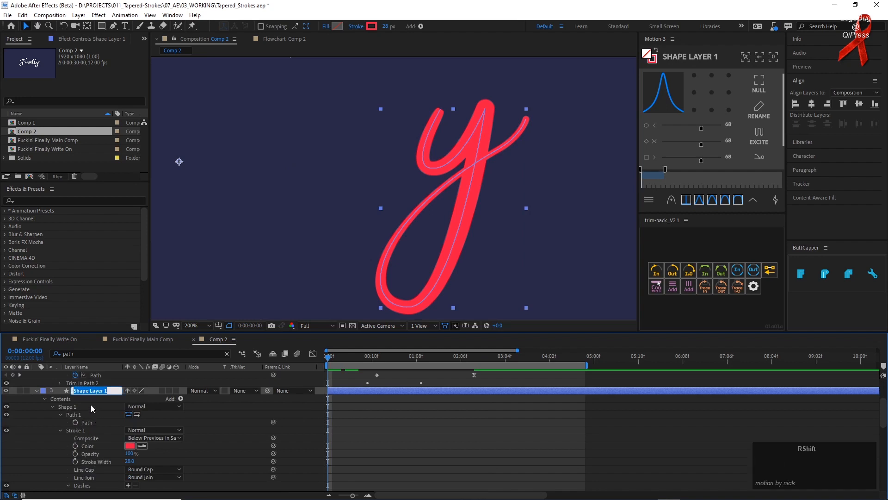
- Rename the lowercase y's shape layer to Y
key("Enter")
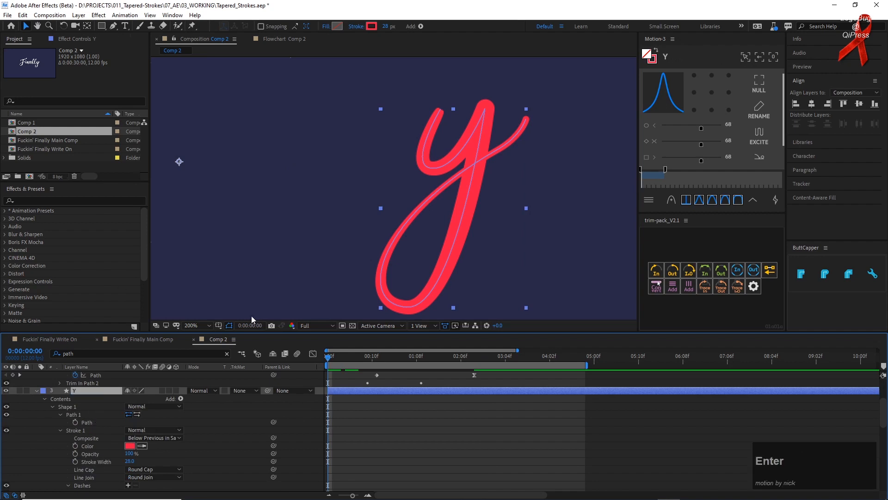
left_click(656, 286)
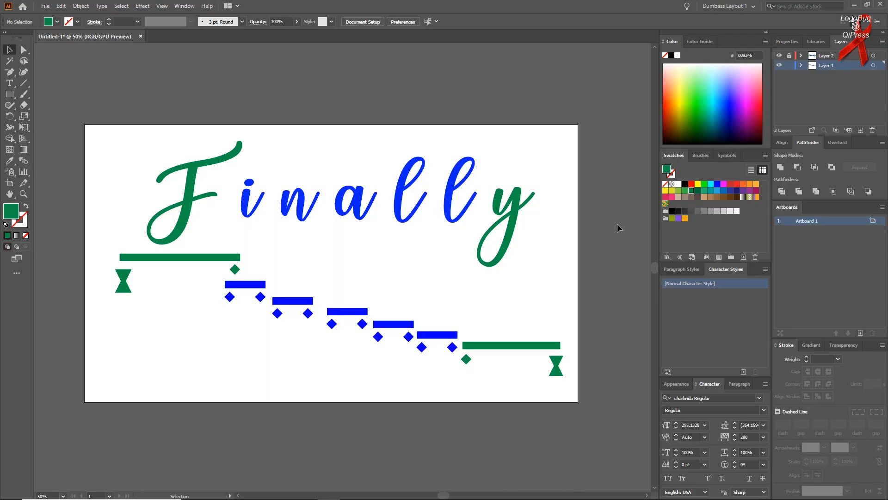
mouse_move(553, 210)
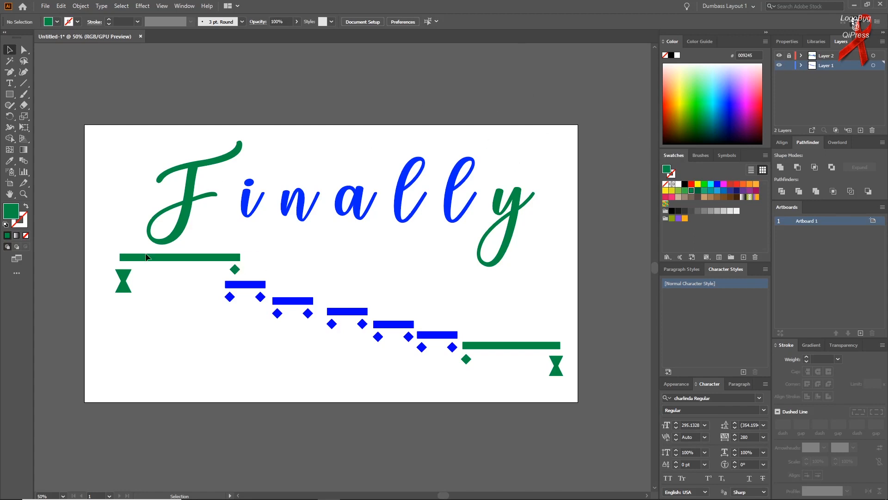
mouse_move(97, 239)
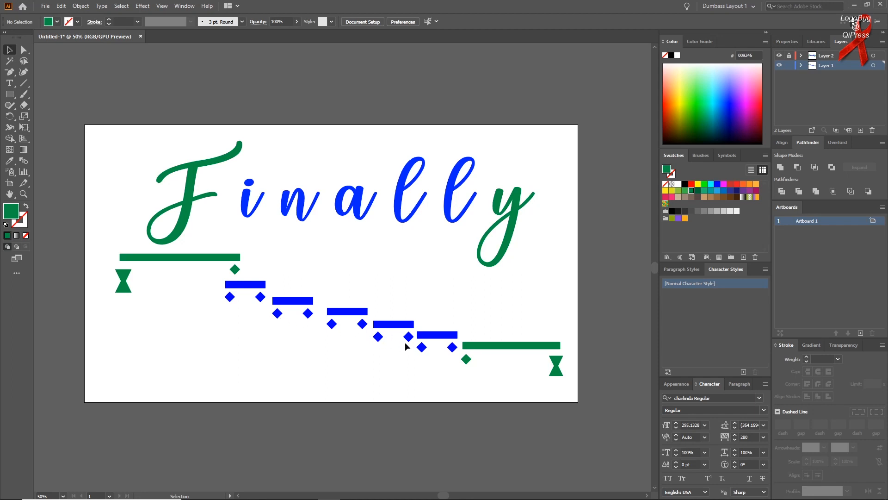
mouse_move(413, 230)
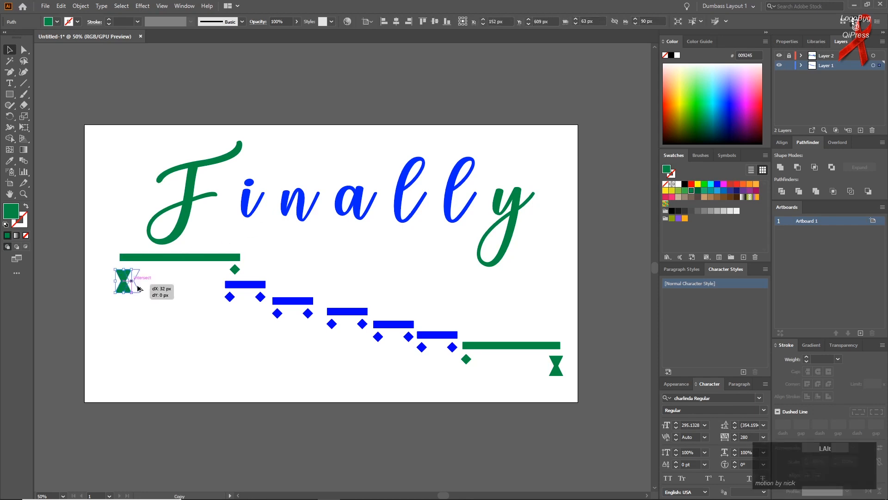
left_click_drag(123, 281, 232, 272)
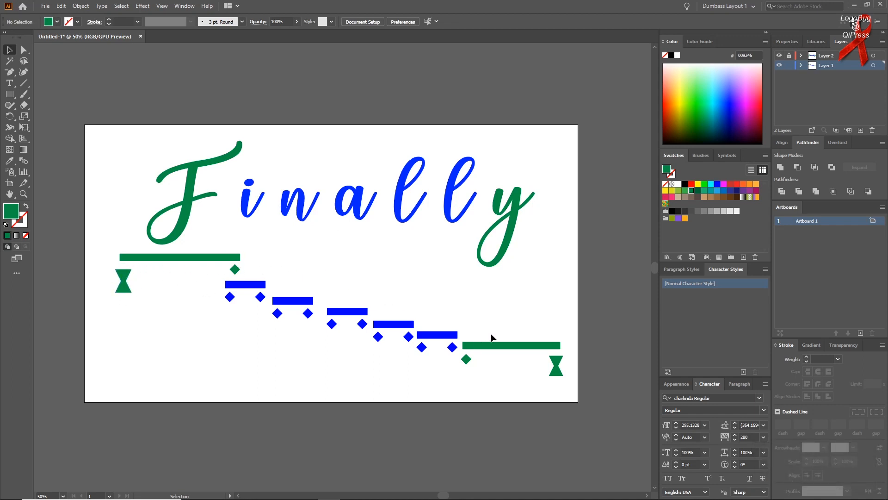
mouse_move(500, 244)
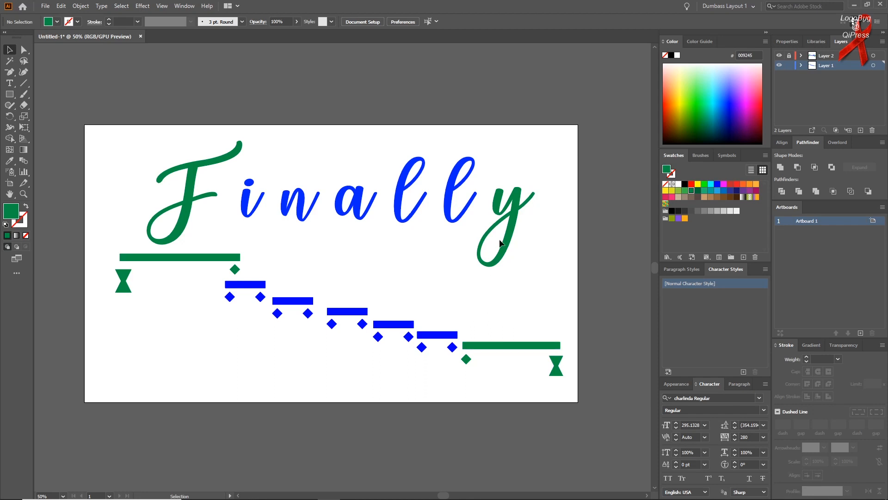
mouse_move(515, 221)
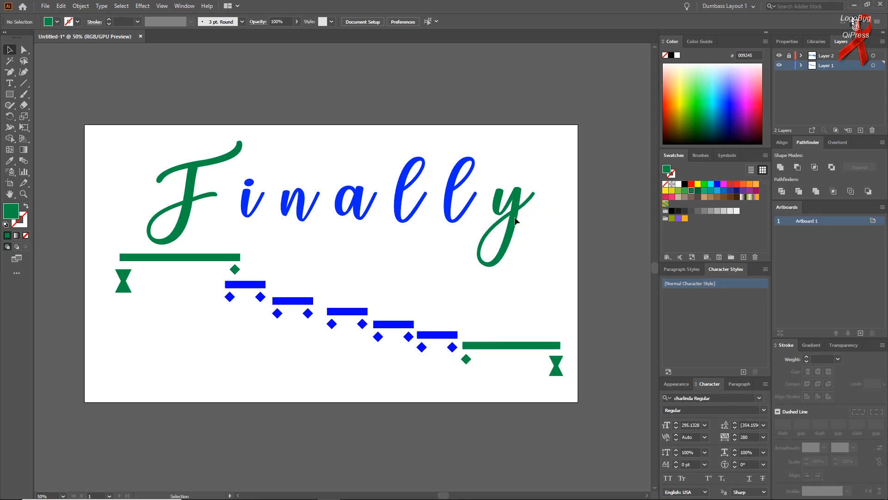
mouse_move(598, 159)
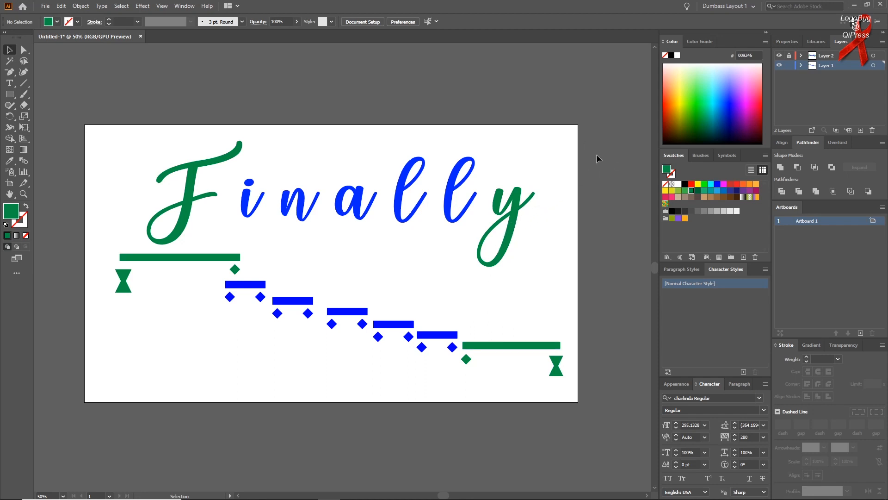
mouse_move(619, 213)
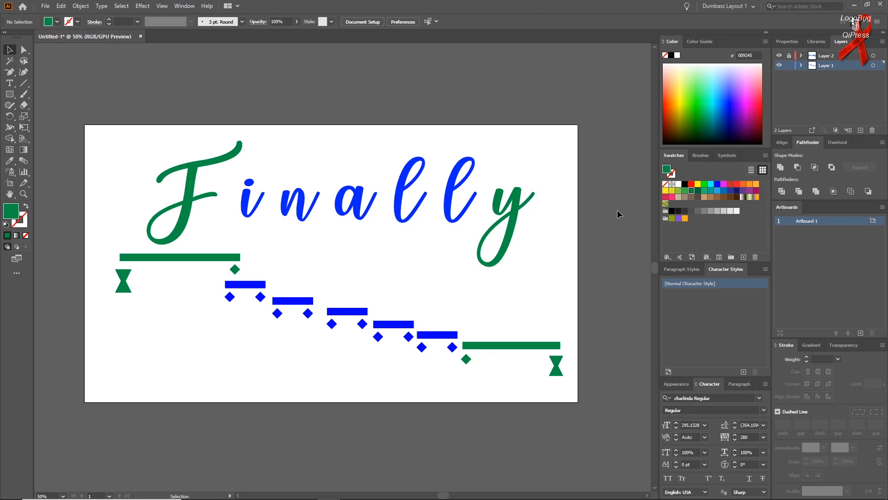
mouse_move(672, 233)
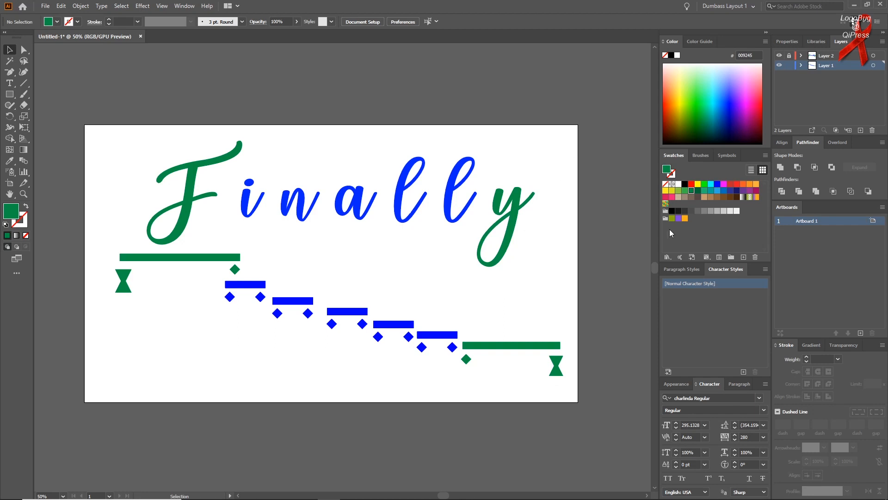
mouse_move(710, 379)
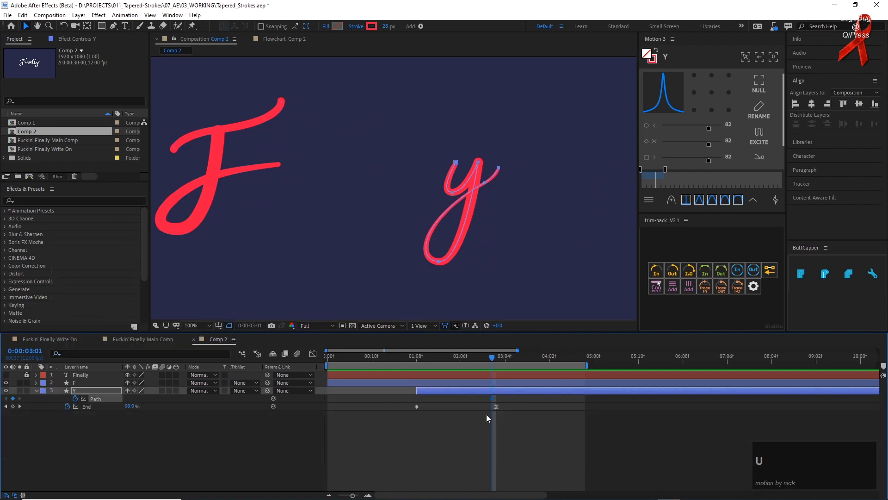
- Preview the y write-on, then reveal the Y layer's contents down to Trim Paths
left_click(420, 355)
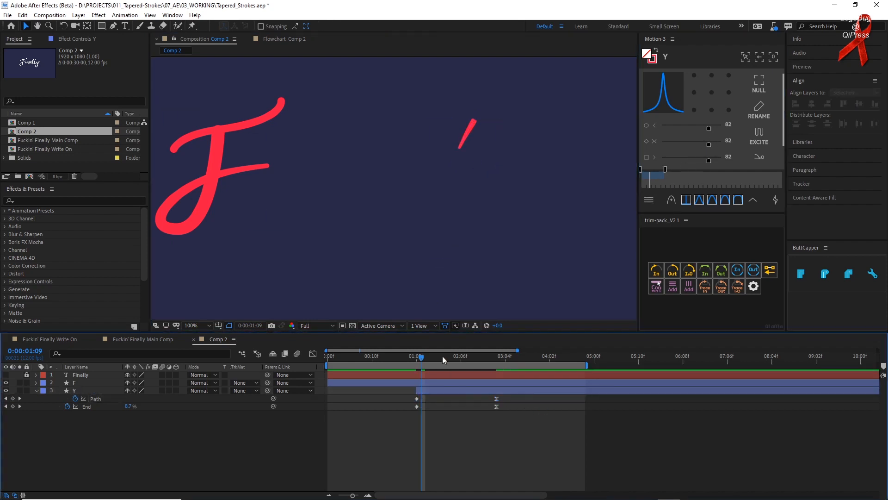
key("space")
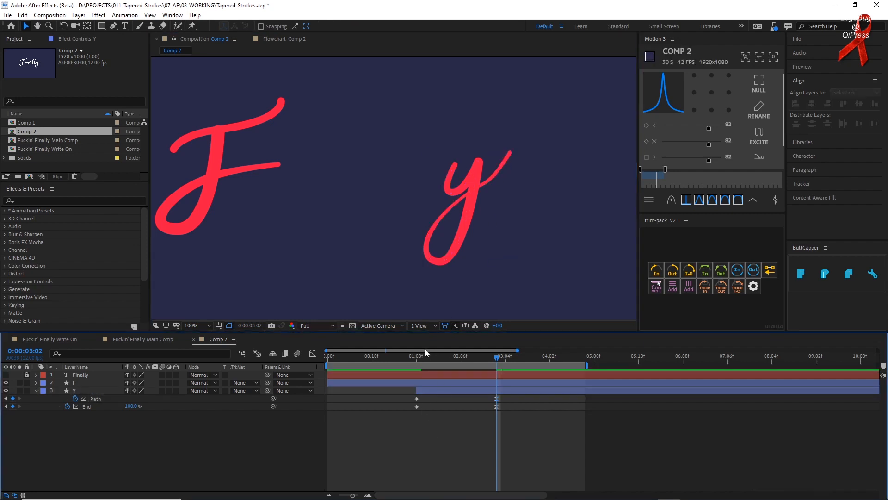
key("space")
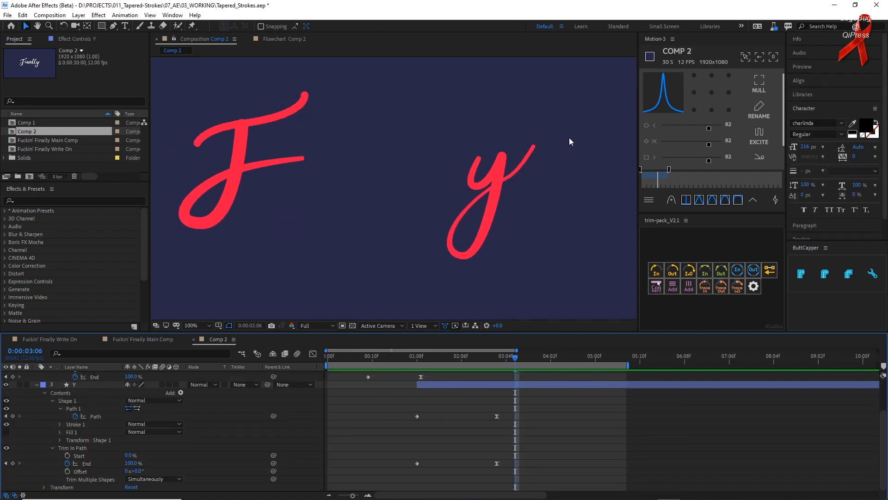
mouse_move(543, 189)
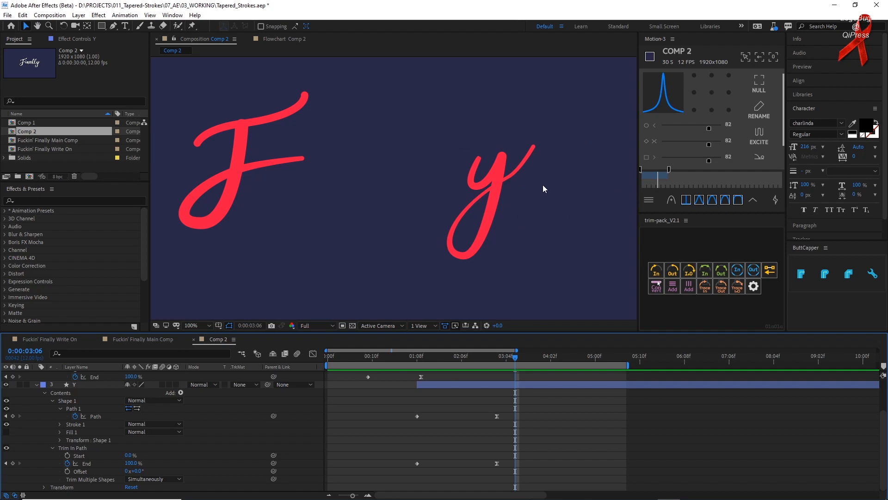
left_click(490, 204)
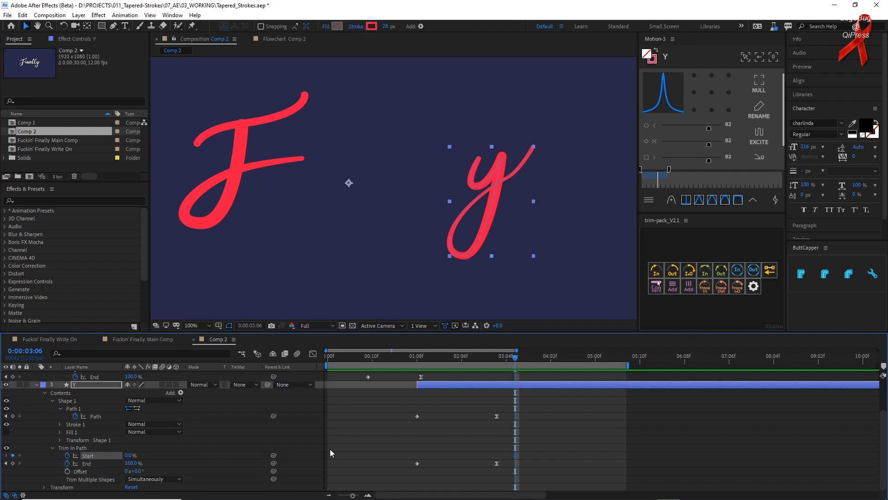
- Keyframe Y's Trim Paths Start from 0% to 100% so the y erases itself, then go to Main Comp
left_click(550, 358)
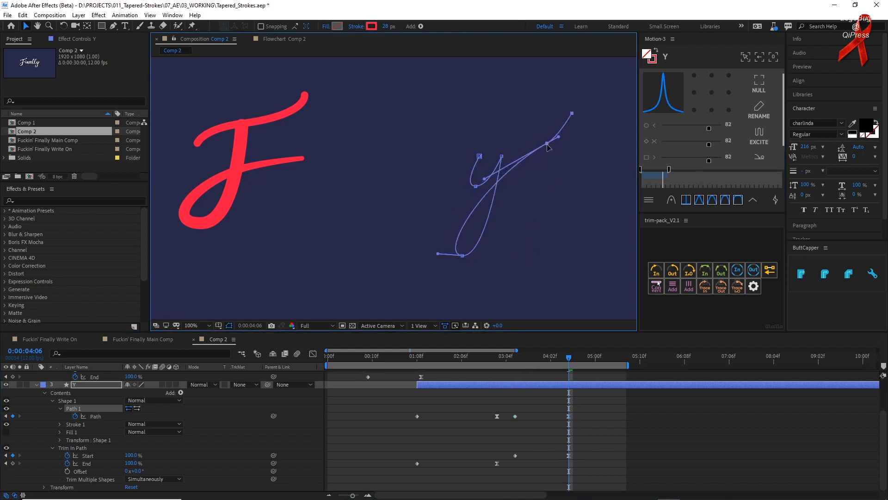
left_click_drag(571, 113, 586, 101)
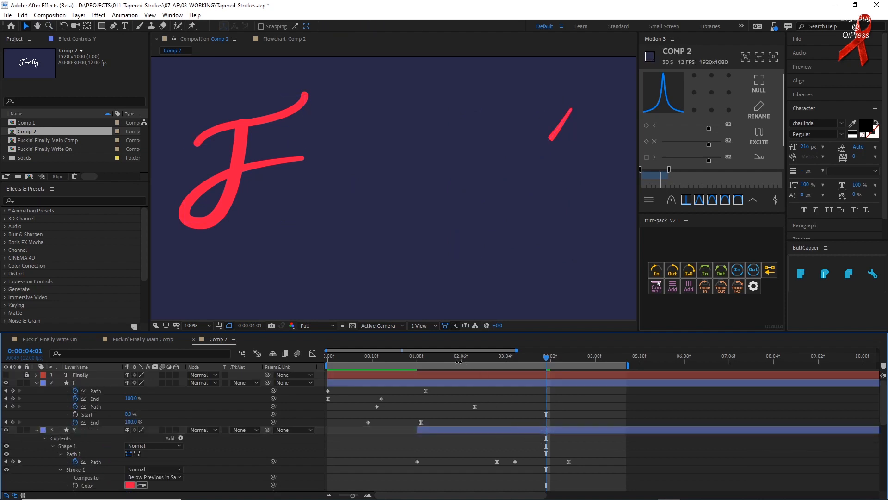
left_click(194, 50)
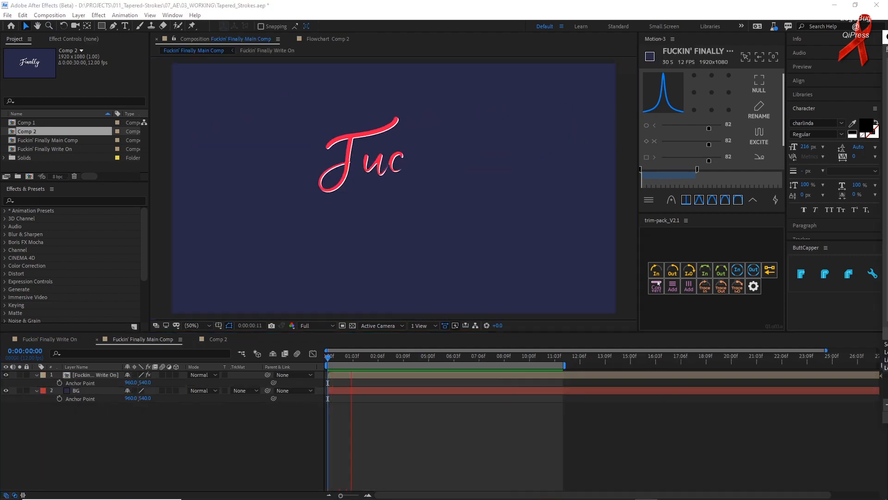